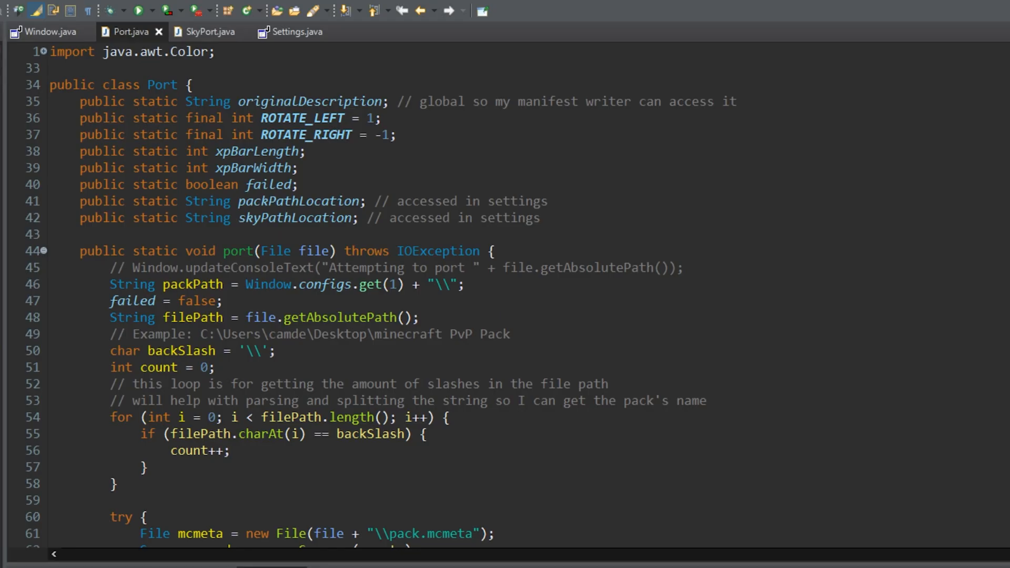
Keep the blocked Swim Pack Porter.exe download anyway through the SmartScreen warning's Show more option
scroll("down", 3)
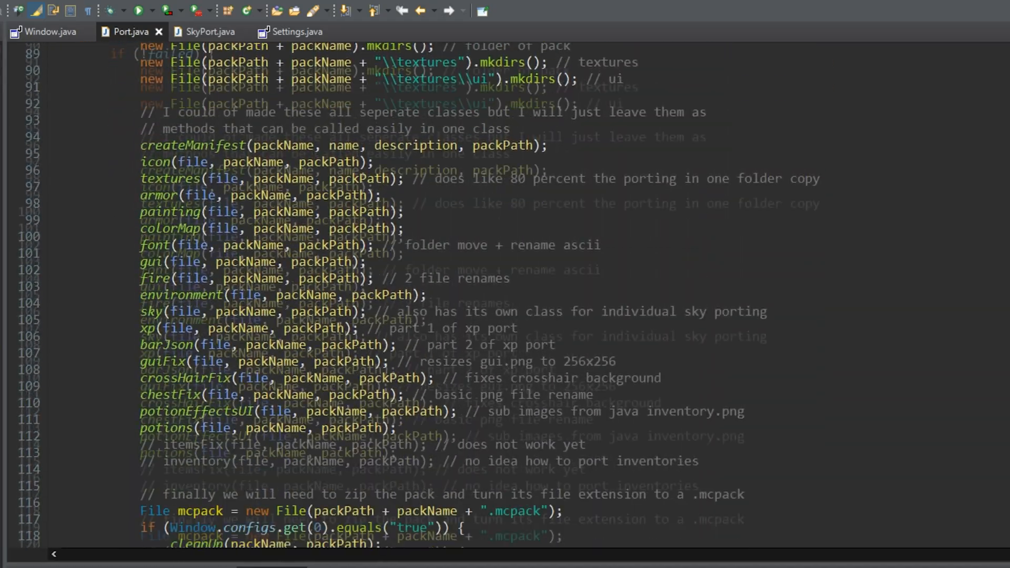
scroll("down", 3)
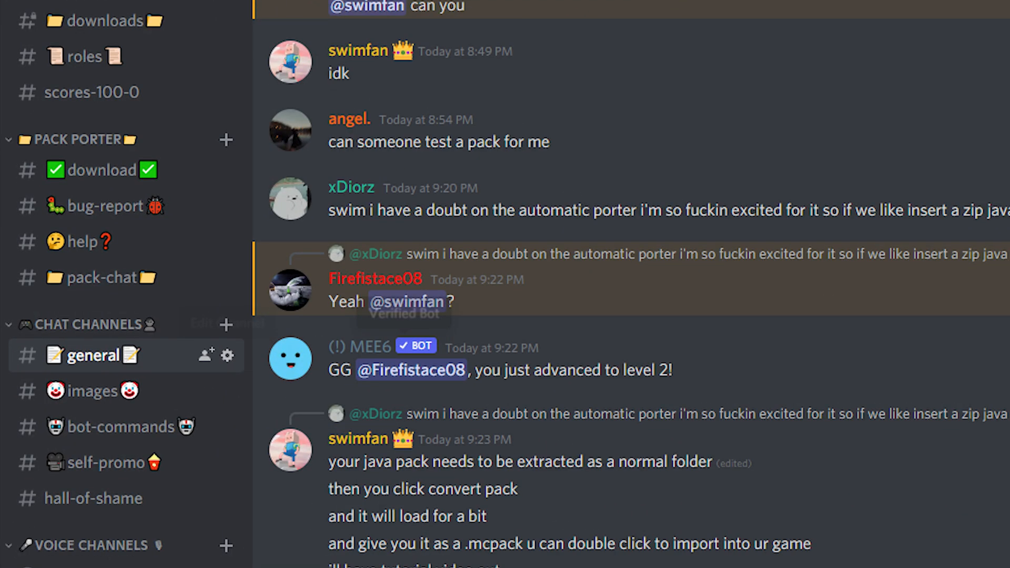
left_click(108, 169)
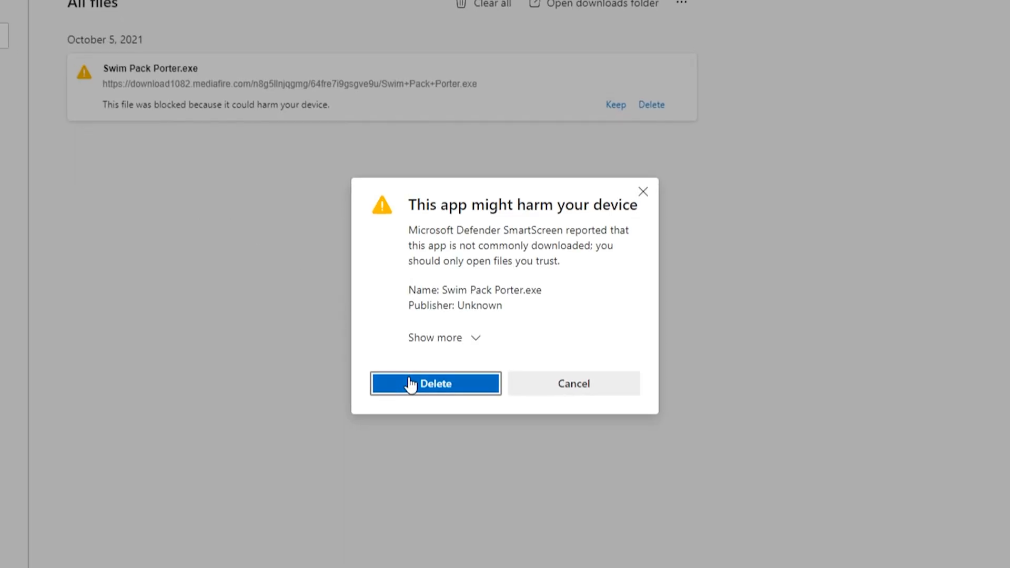
left_click(435, 337)
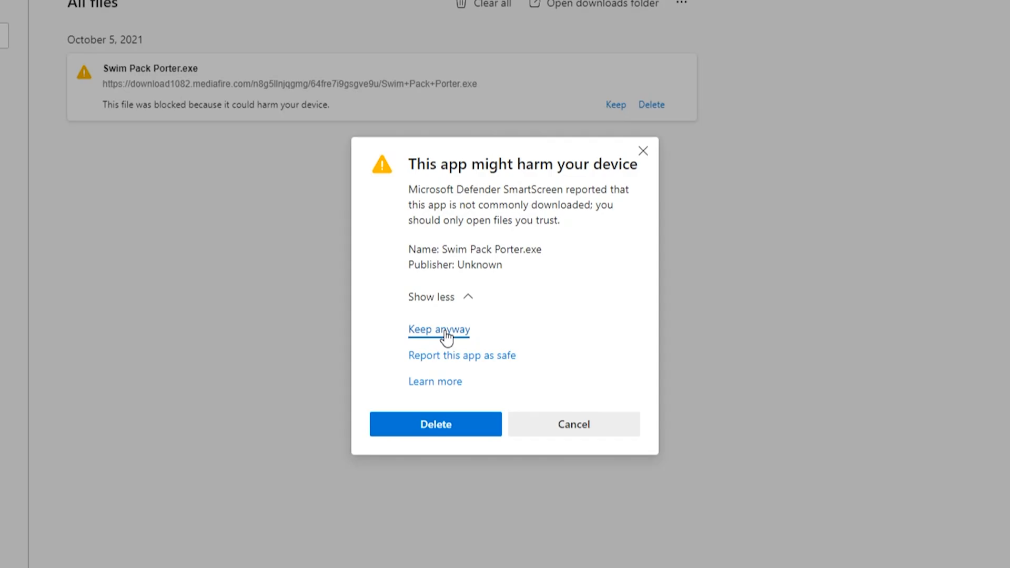
left_click(438, 329)
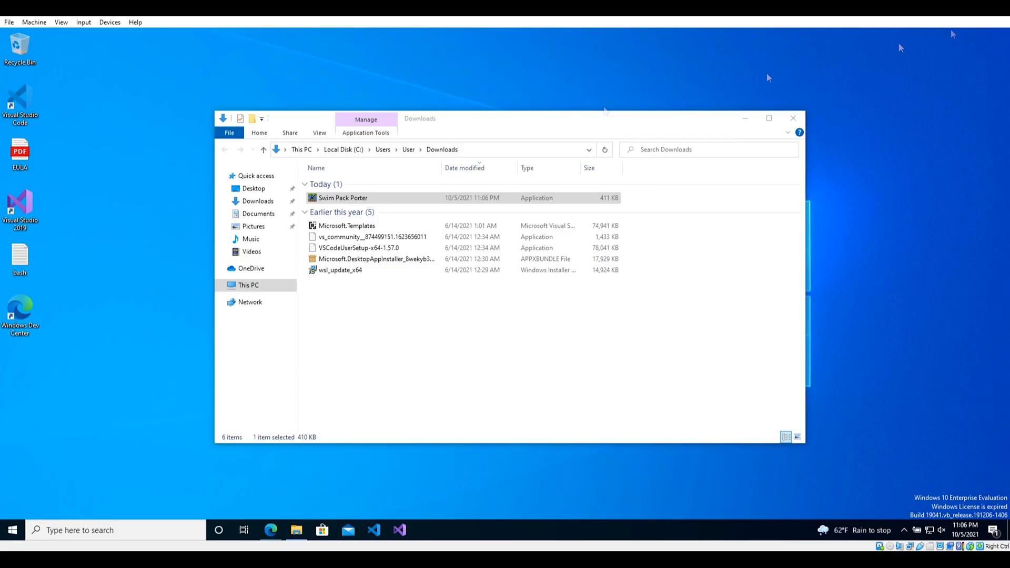
Launch Swim Pack Porter from the desktop and choose Run anyway on the unrecognized-app warning
left_click(792, 119)
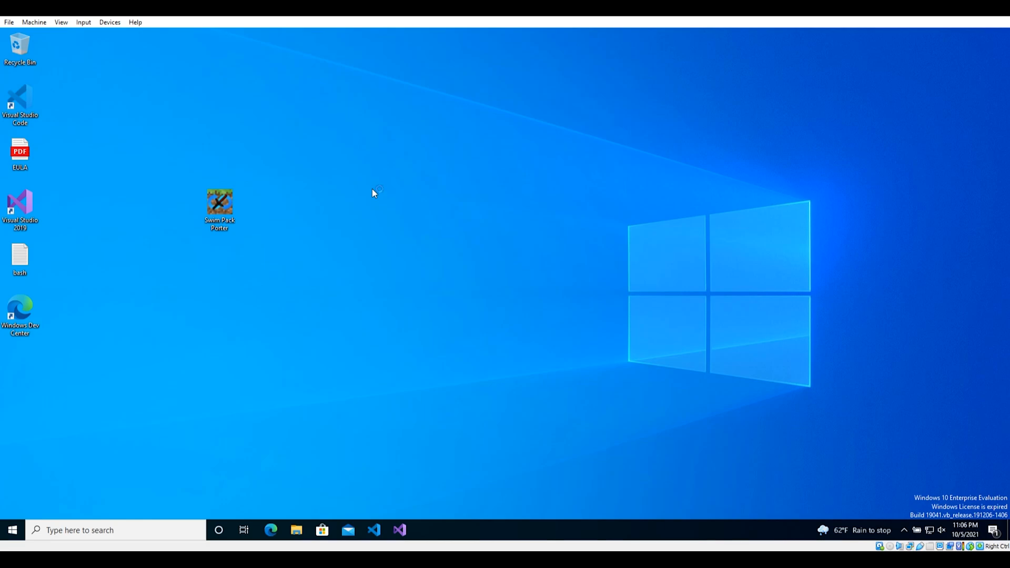
double_click(219, 203)
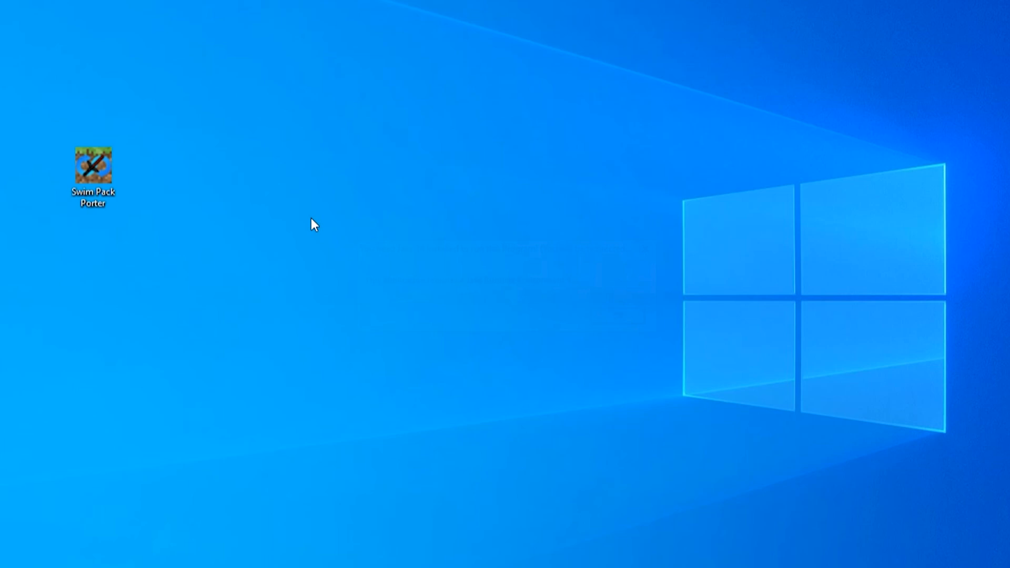
double_click(93, 165)
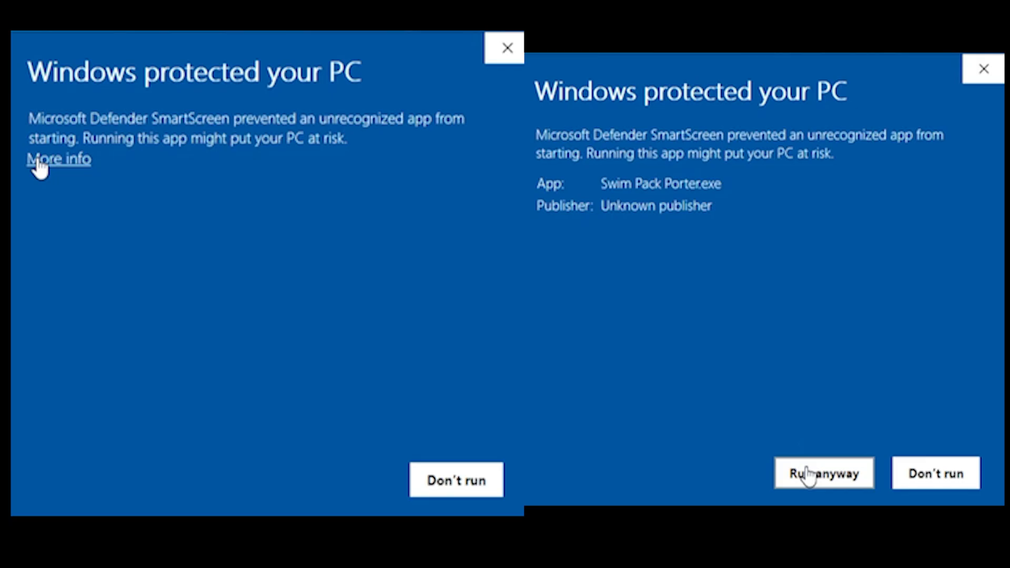
left_click(822, 474)
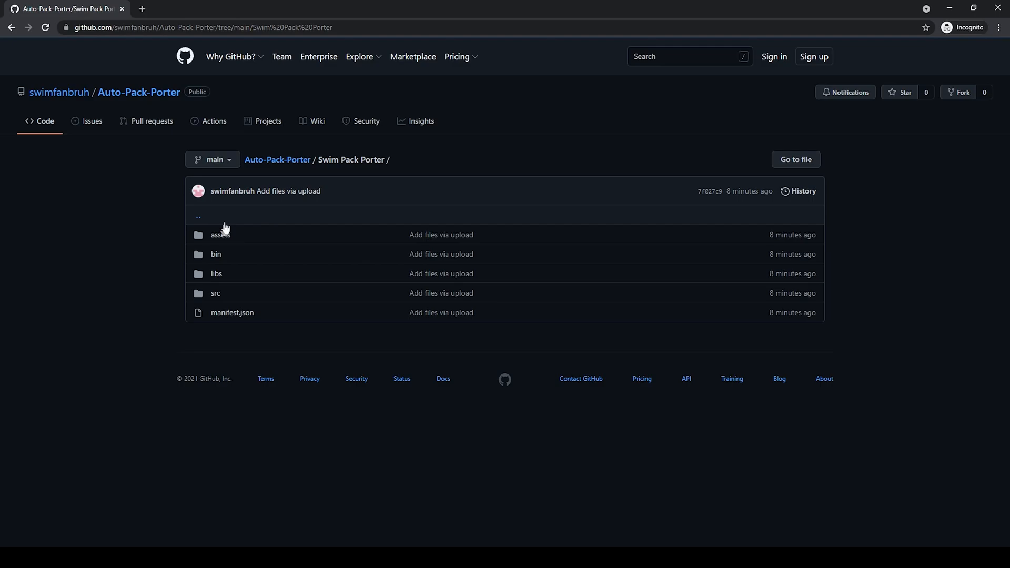
Browse into the repo's src folder and scroll through the Port.java source code
left_click(215, 293)
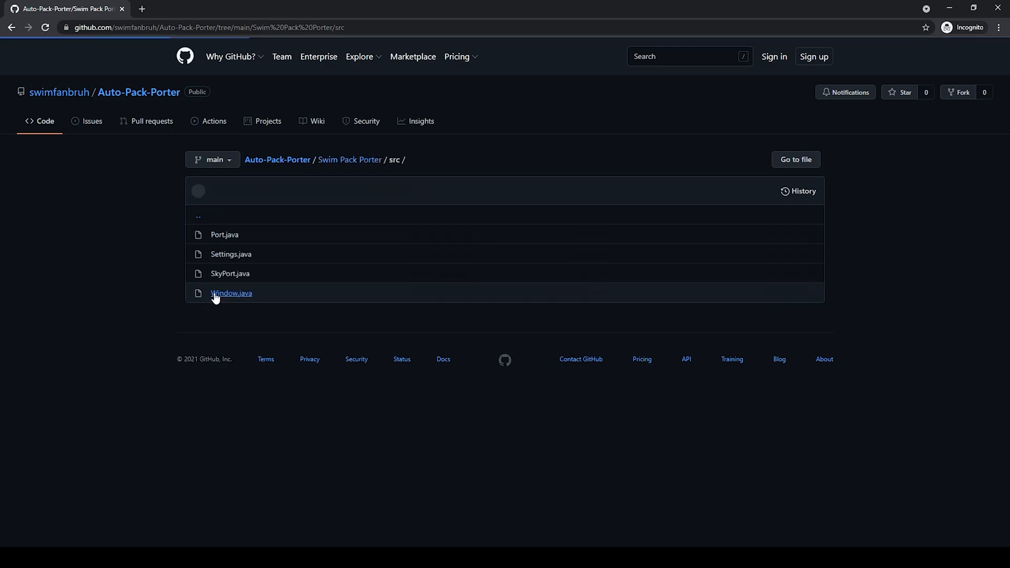
left_click(224, 235)
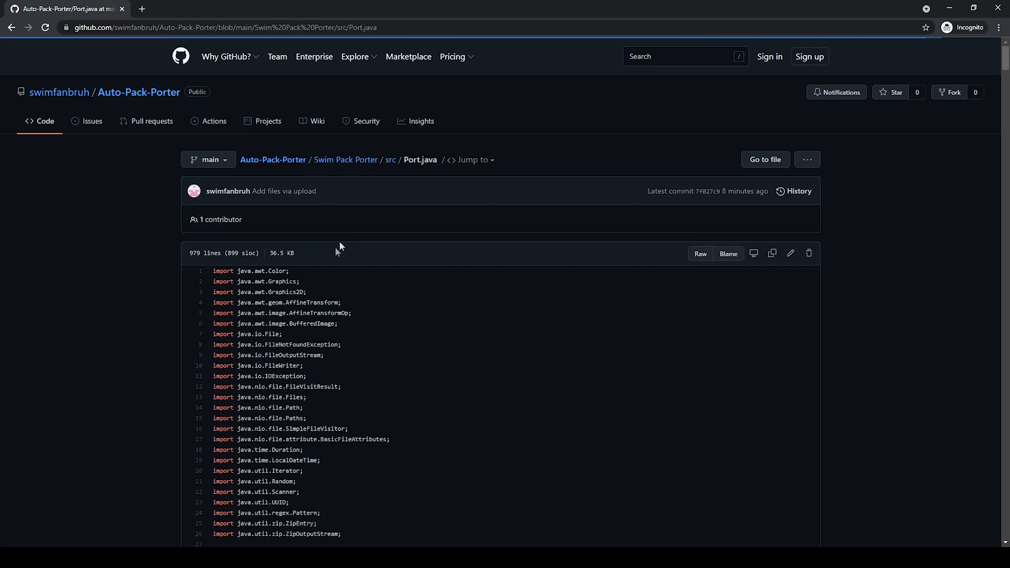
scroll("down", 3)
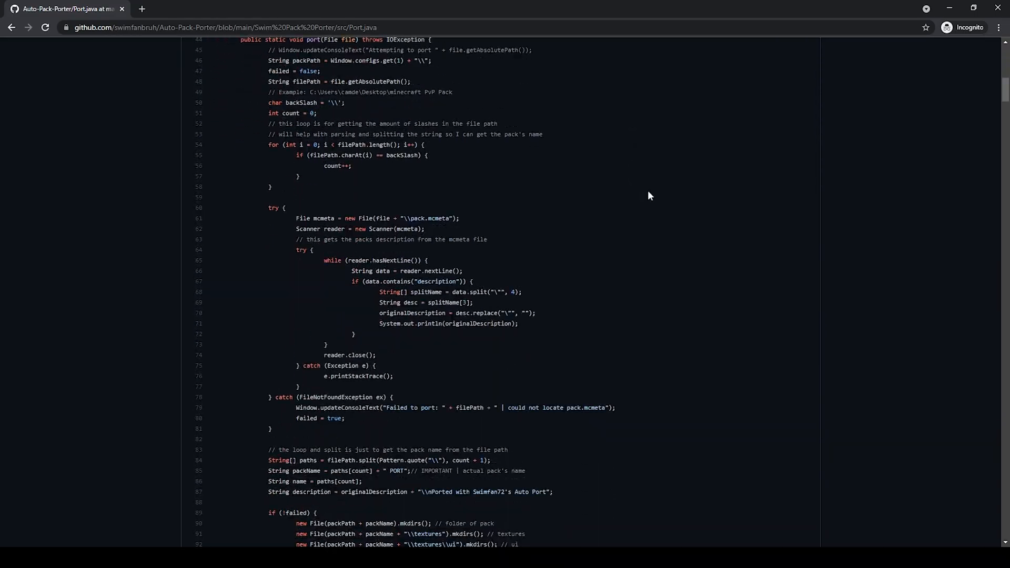
scroll("down", 3)
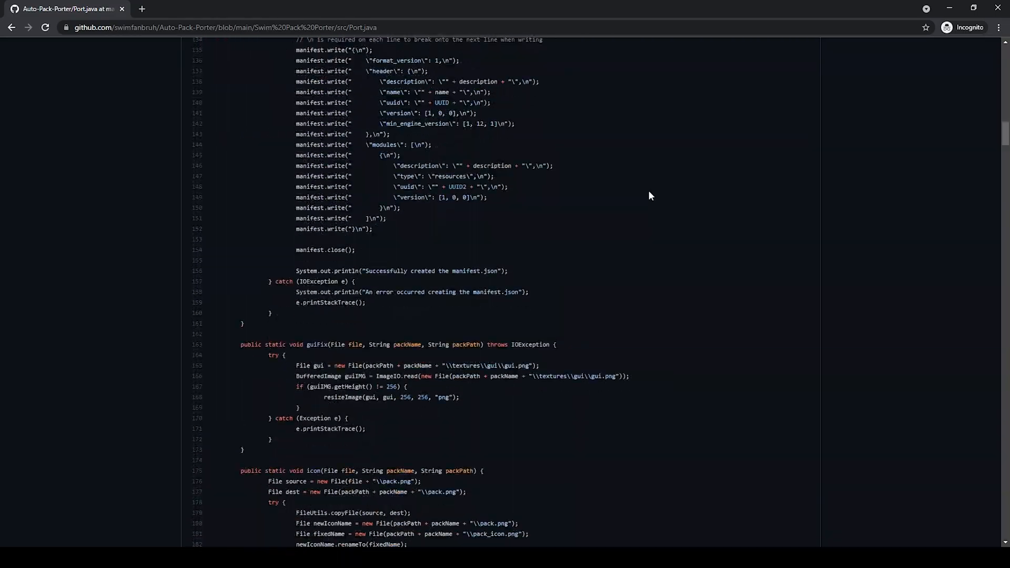
scroll("down", 3)
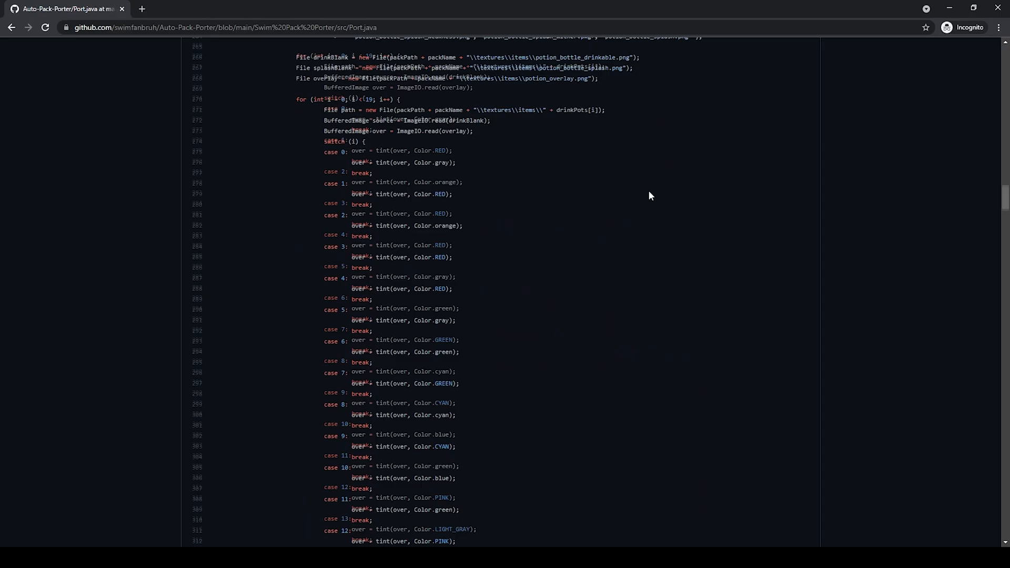
scroll("down", 3)
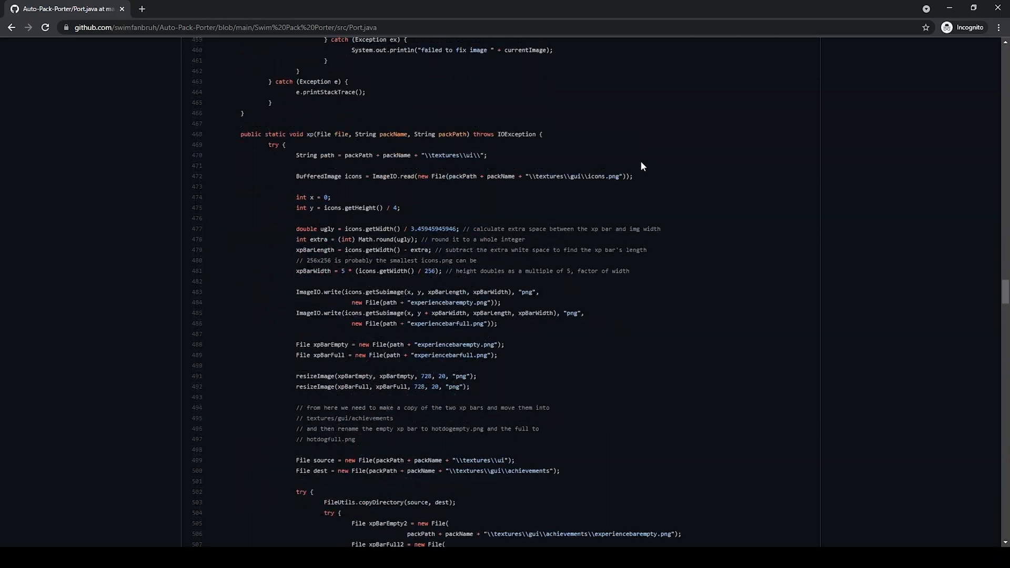
scroll("down", 3)
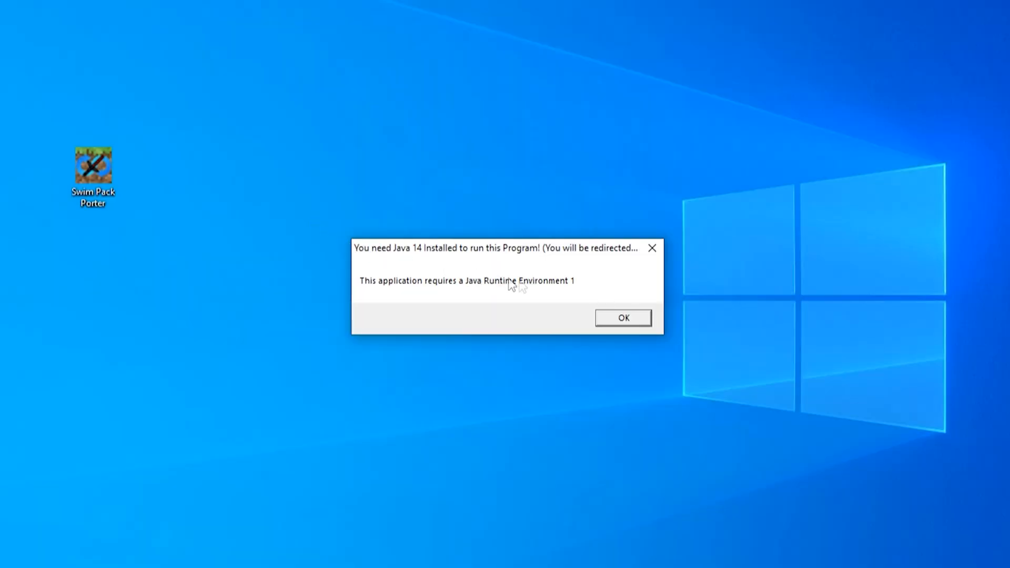
mouse_move(670, 295)
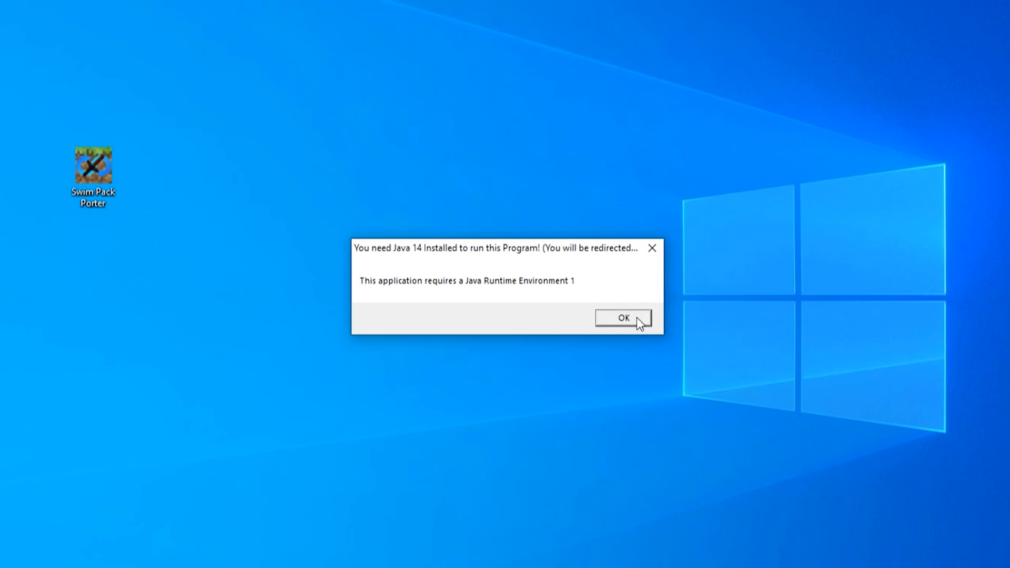
Acknowledge the Java 14 requirement and approve the JDK 14.0.2 installer in User Account Control
left_click(621, 318)
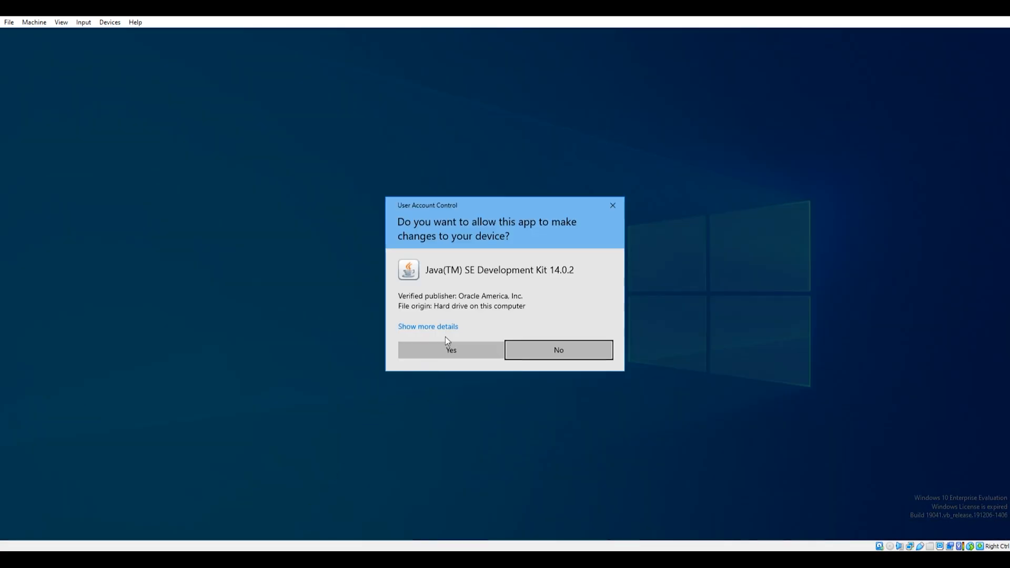
left_click(450, 350)
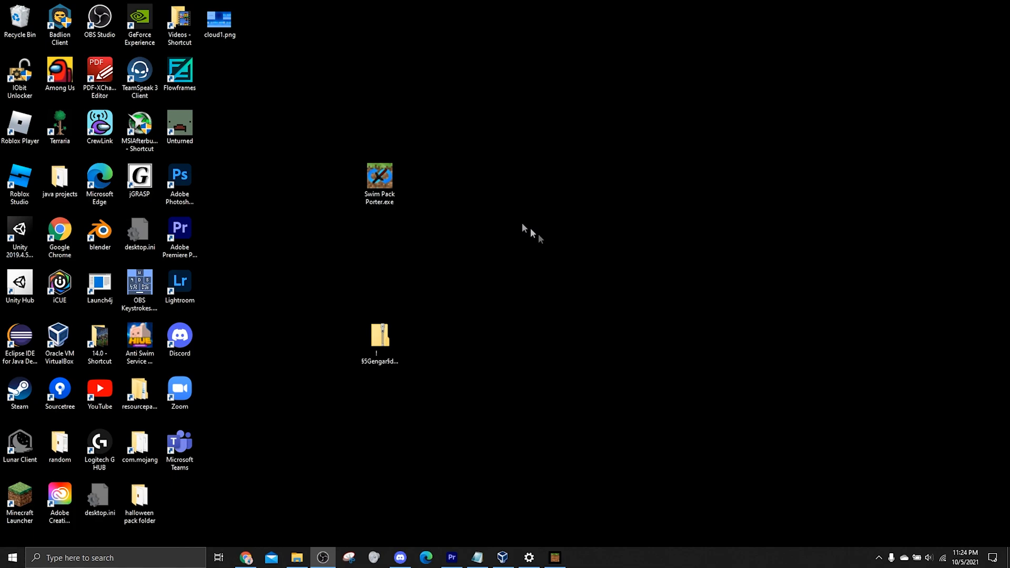
mouse_move(705, 291)
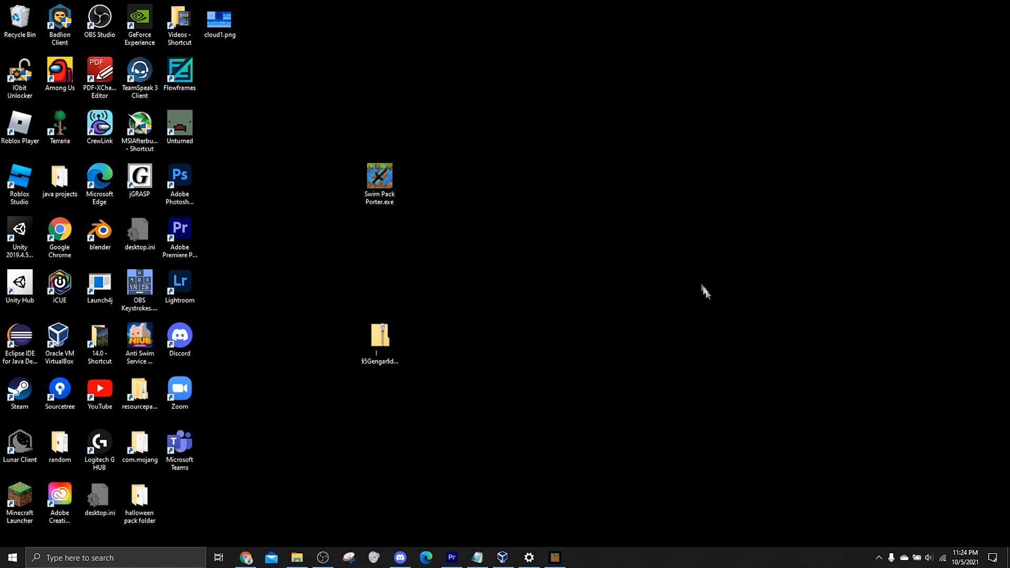
Launch Swim Pack Porter.exe and position its Java to MCPE porter window near the top left
double_click(380, 176)
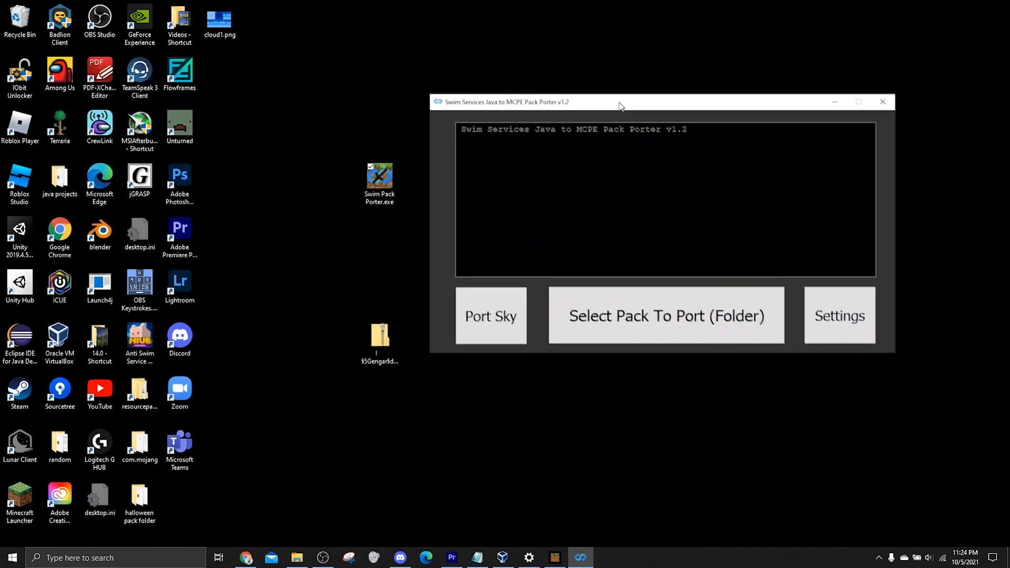
left_click_drag(619, 102, 565, 52)
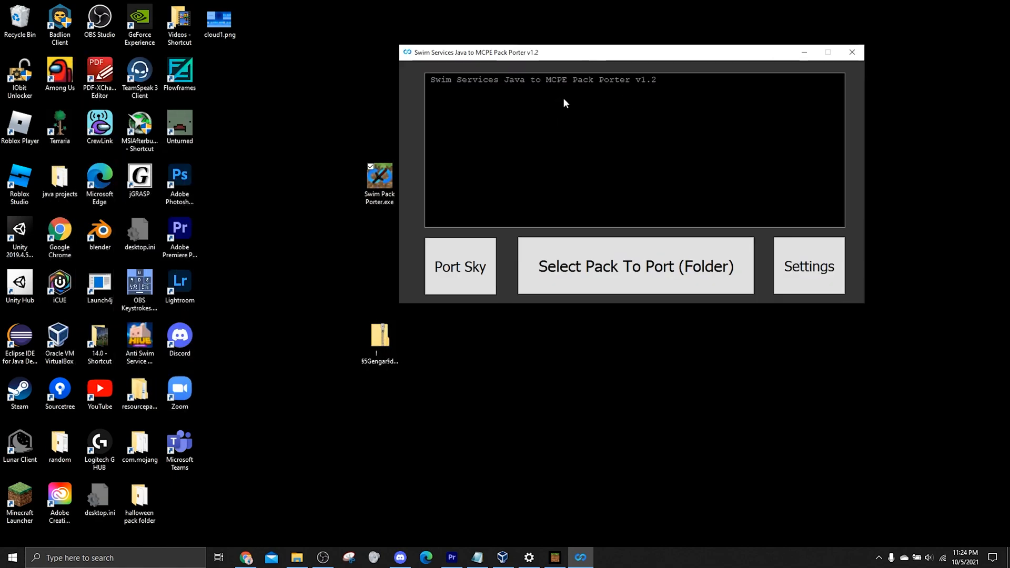
mouse_move(555, 94)
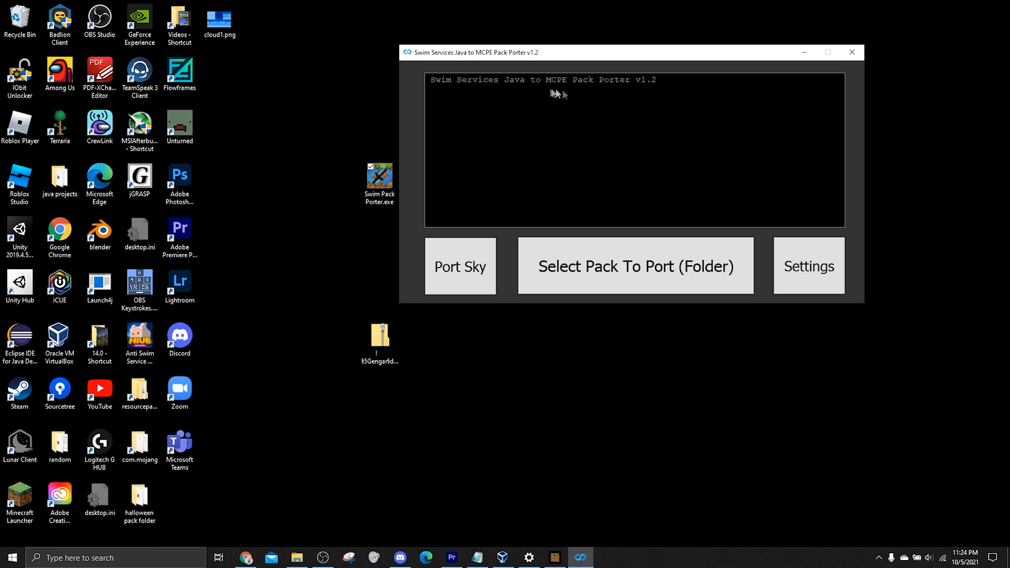
mouse_move(546, 79)
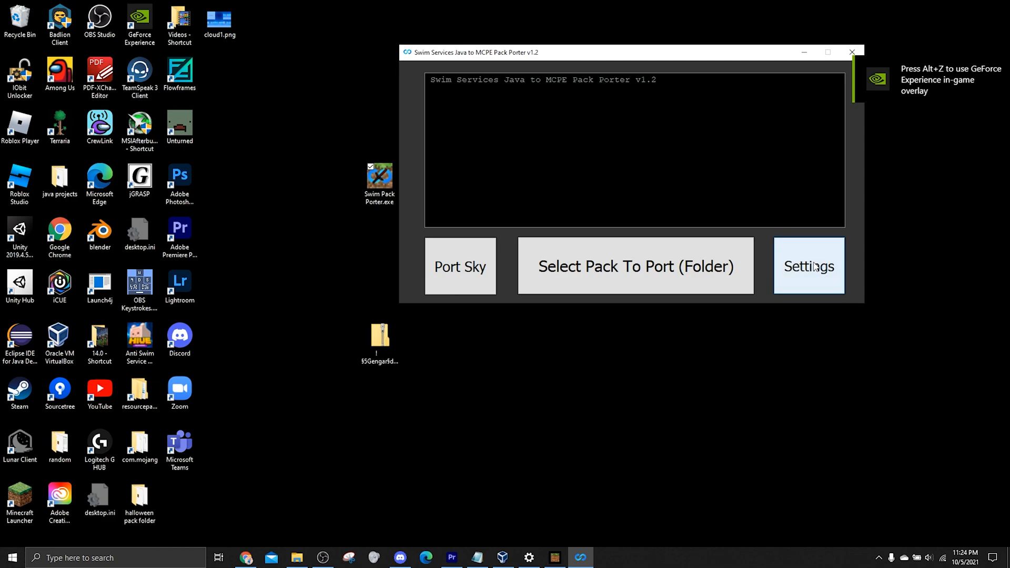
mouse_move(634, 266)
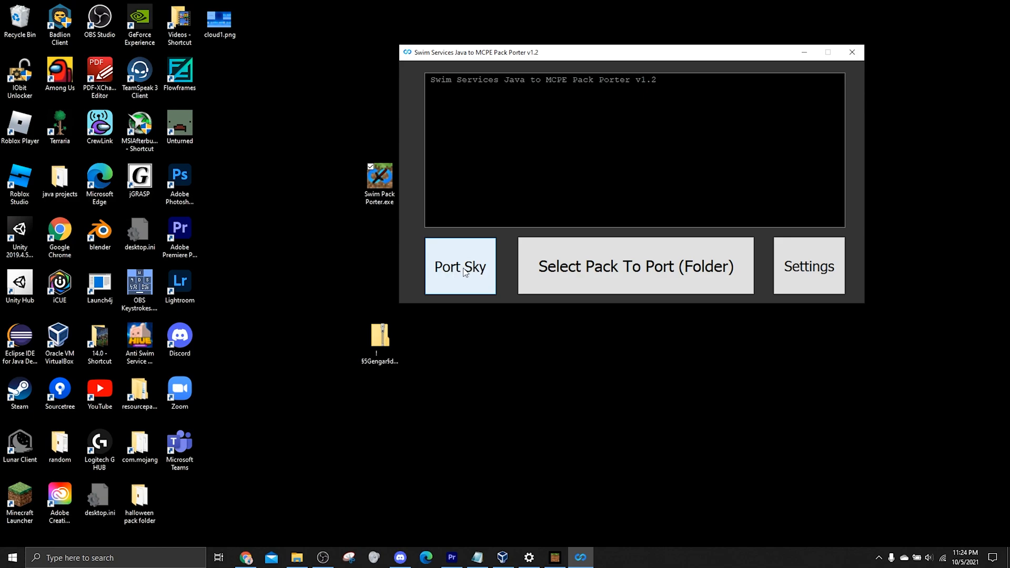
mouse_move(514, 63)
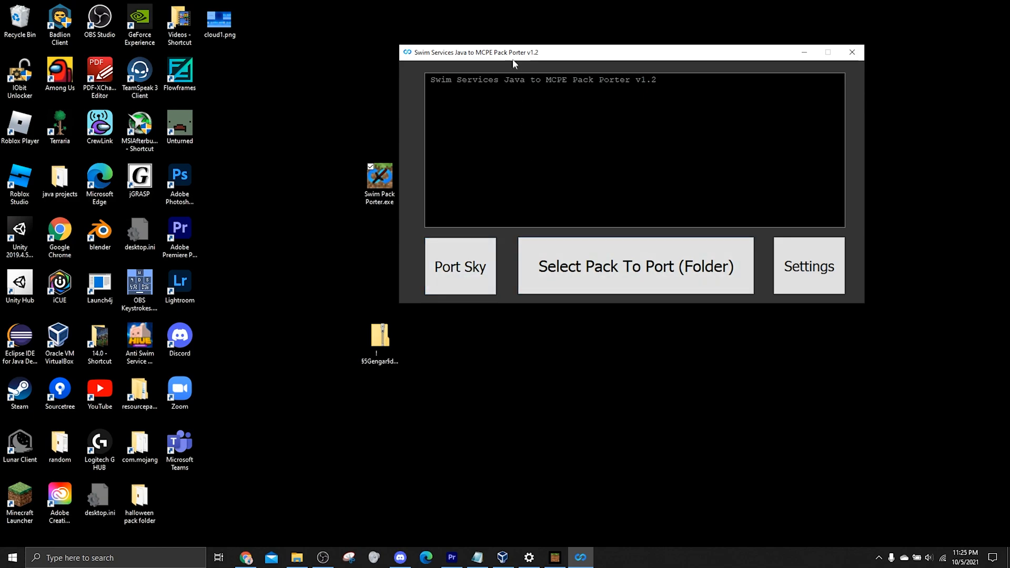
Open the Swim Pack Port Settings dialog and review the ported pack and sky save location buttons
left_click(808, 266)
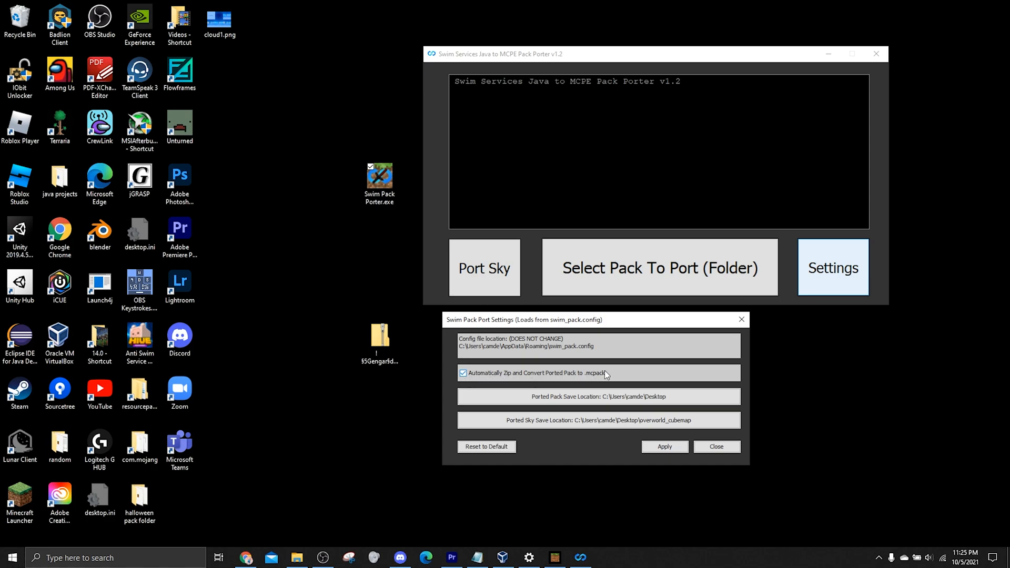
mouse_move(511, 383)
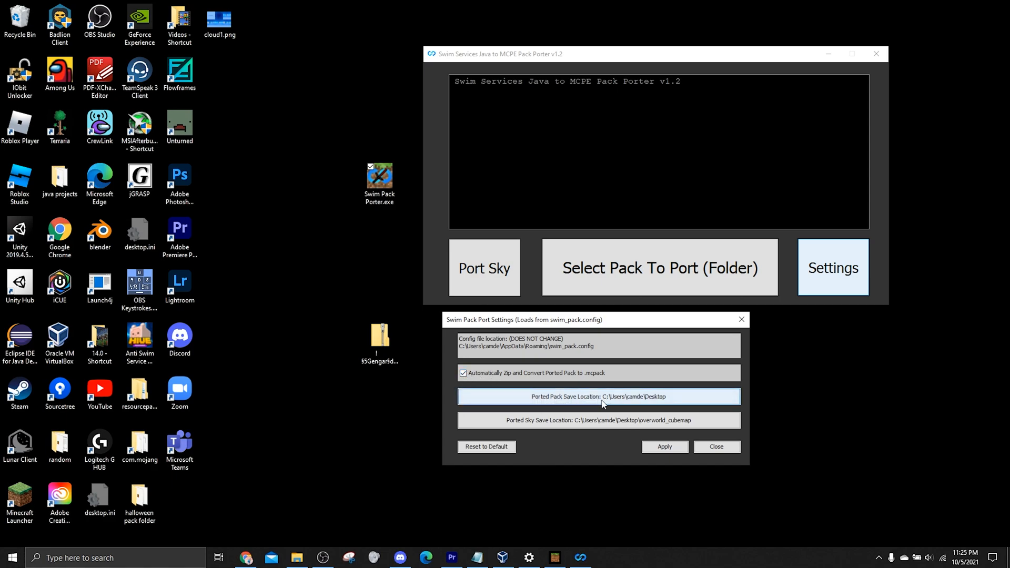
mouse_move(568, 403)
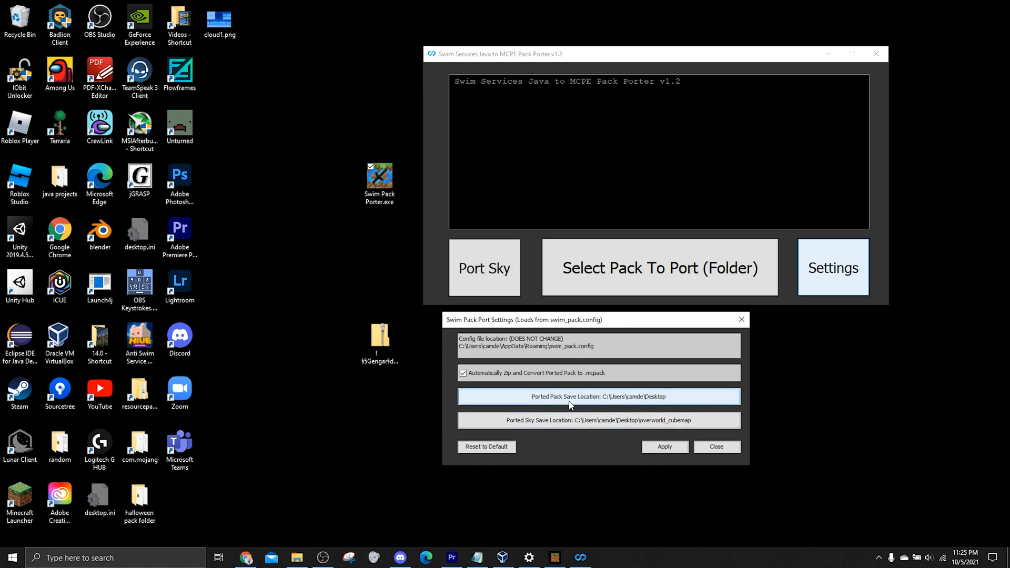
left_click(597, 419)
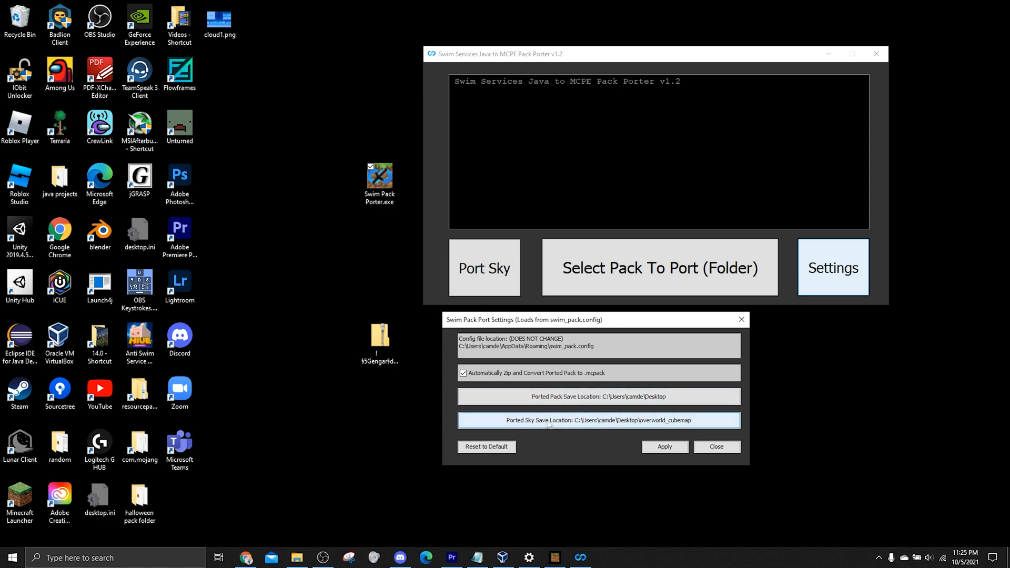
mouse_move(577, 434)
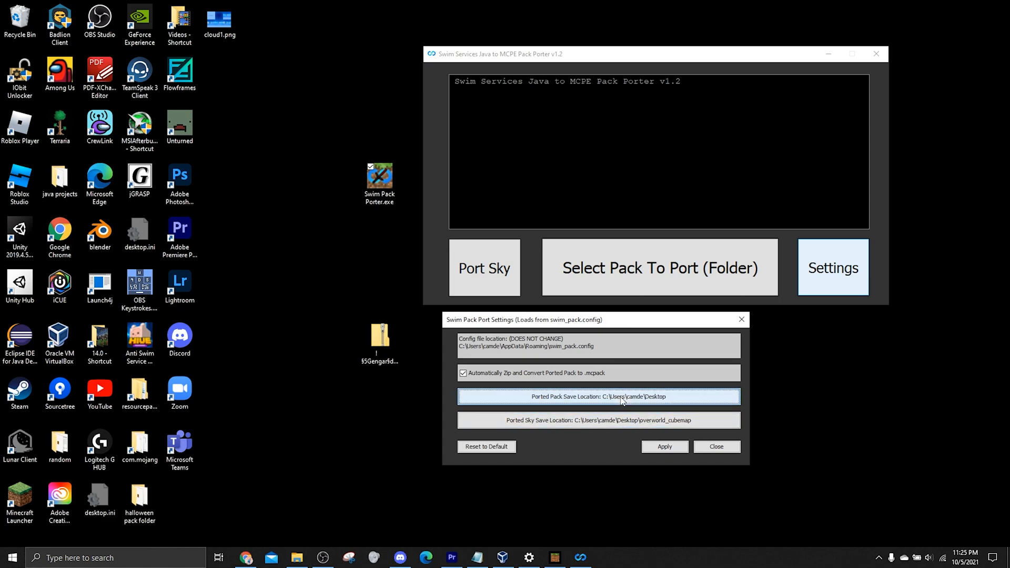
left_click(597, 396)
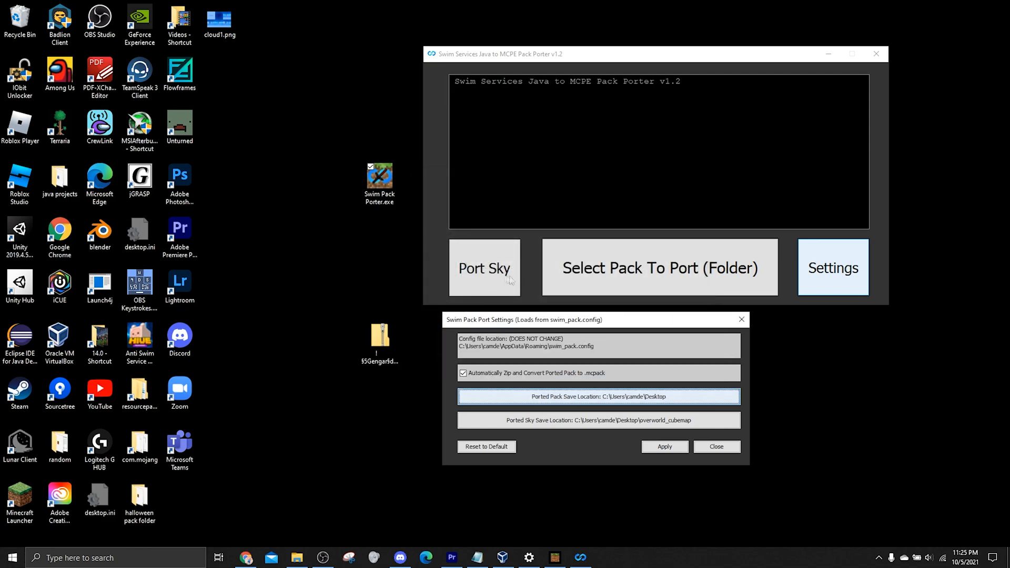
mouse_move(250, 273)
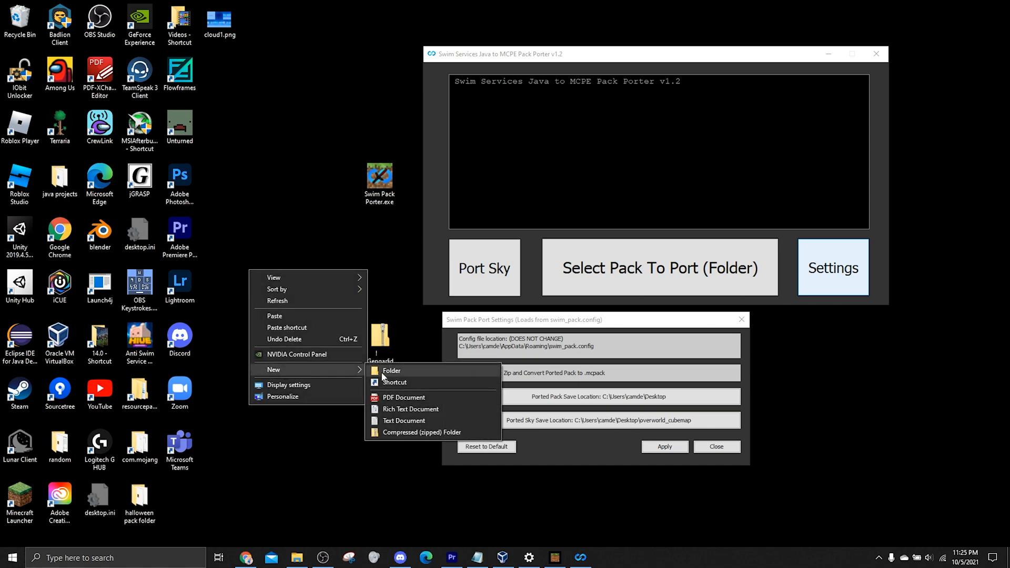
Create a Pack Porting folder on the desktop and add a Packs subfolder inside it
left_click(391, 370)
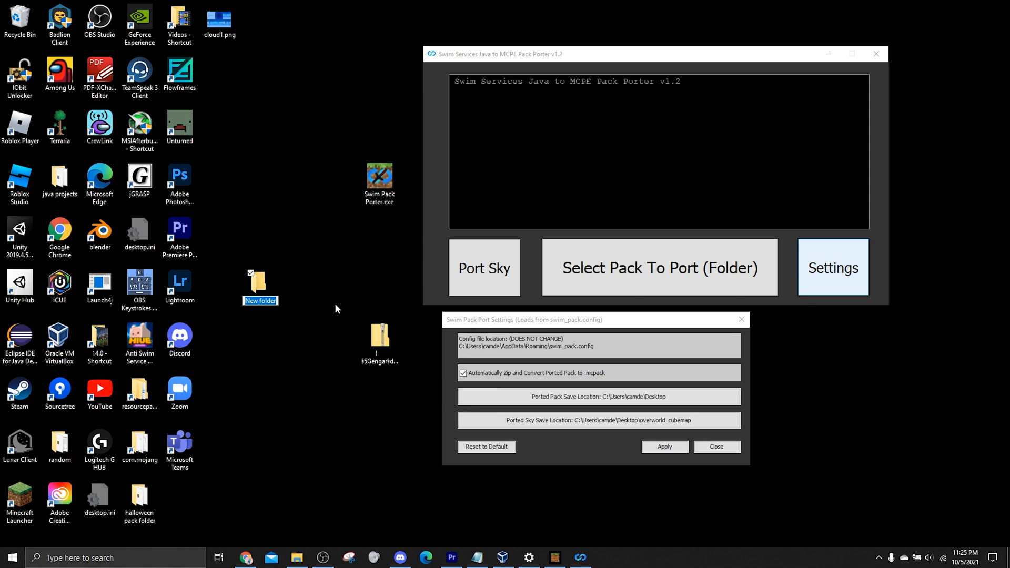
type("Pack Po")
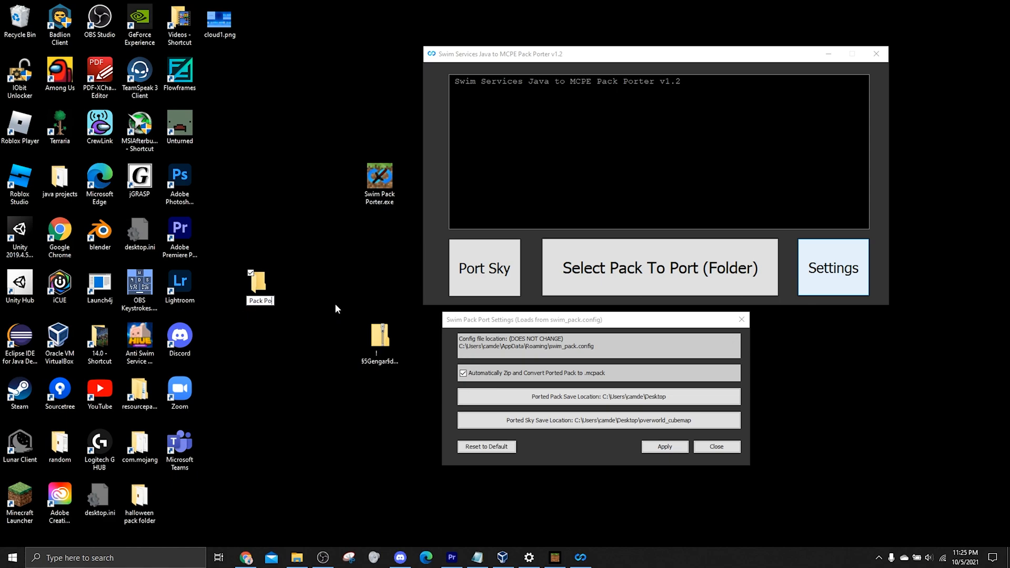
left_click(260, 285)
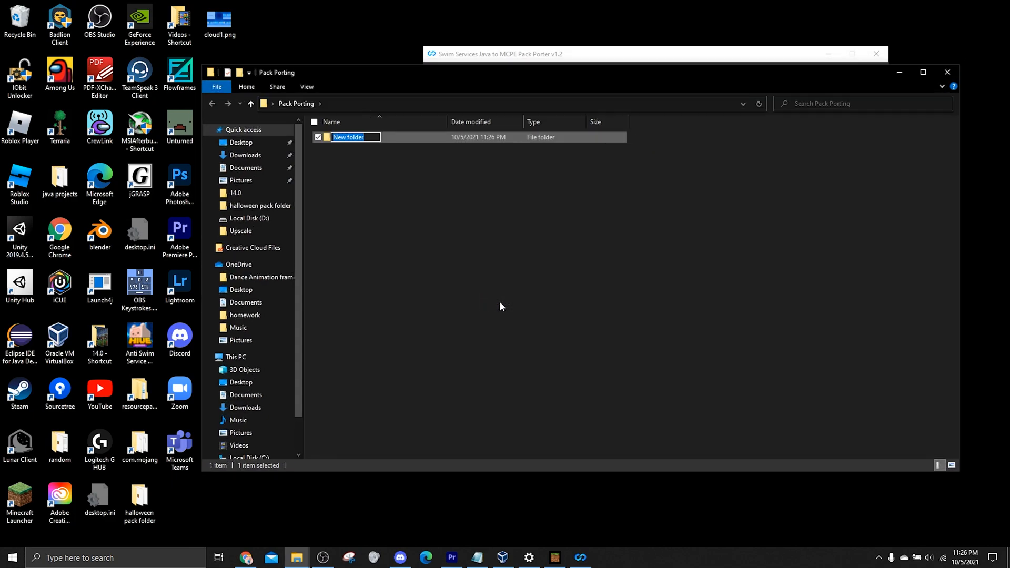
right_click(503, 306)
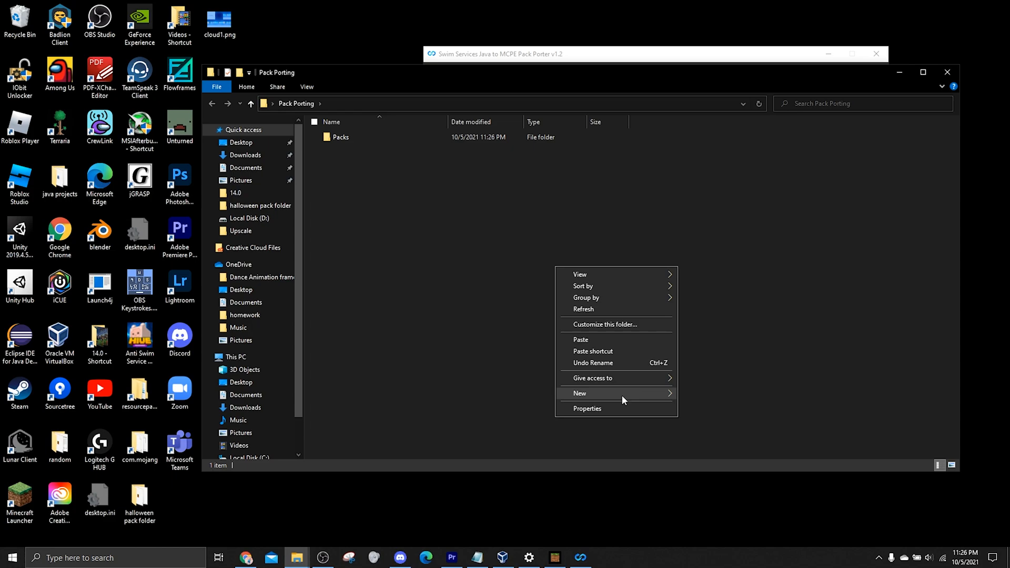
left_click(578, 393)
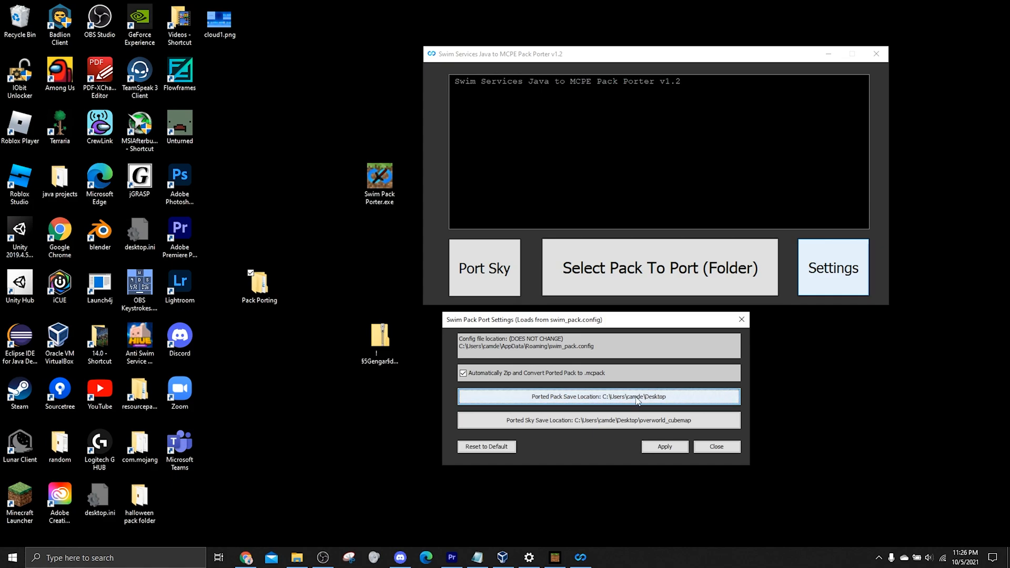
Set the ported pack save location to Pack Porting\Packs
left_click(597, 396)
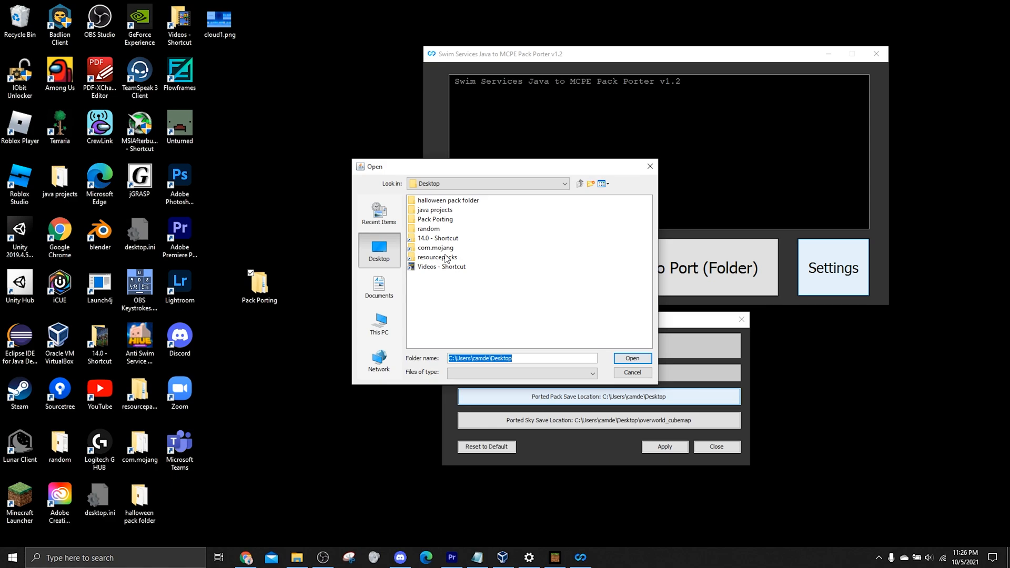
double_click(435, 219)
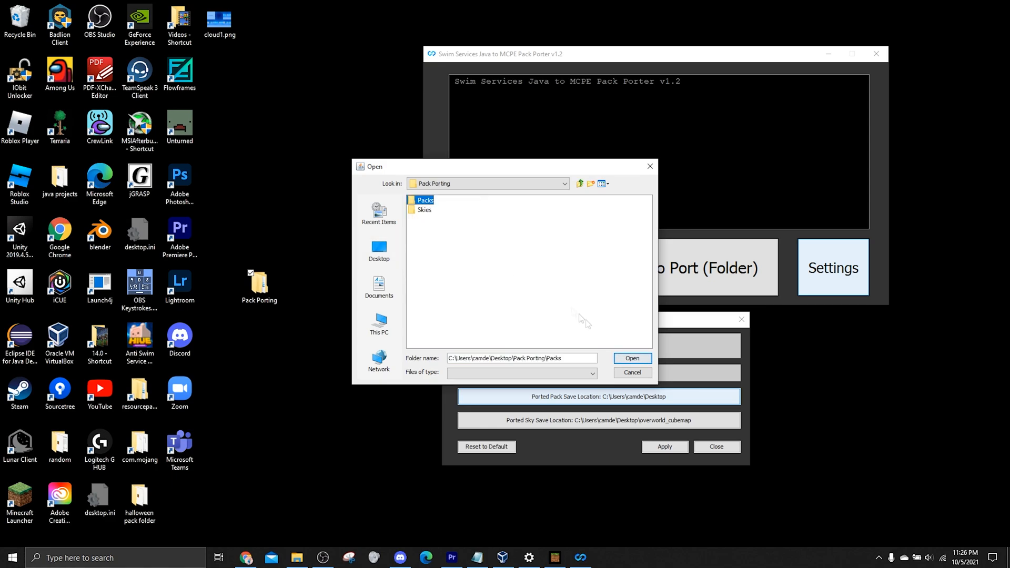
mouse_move(632, 358)
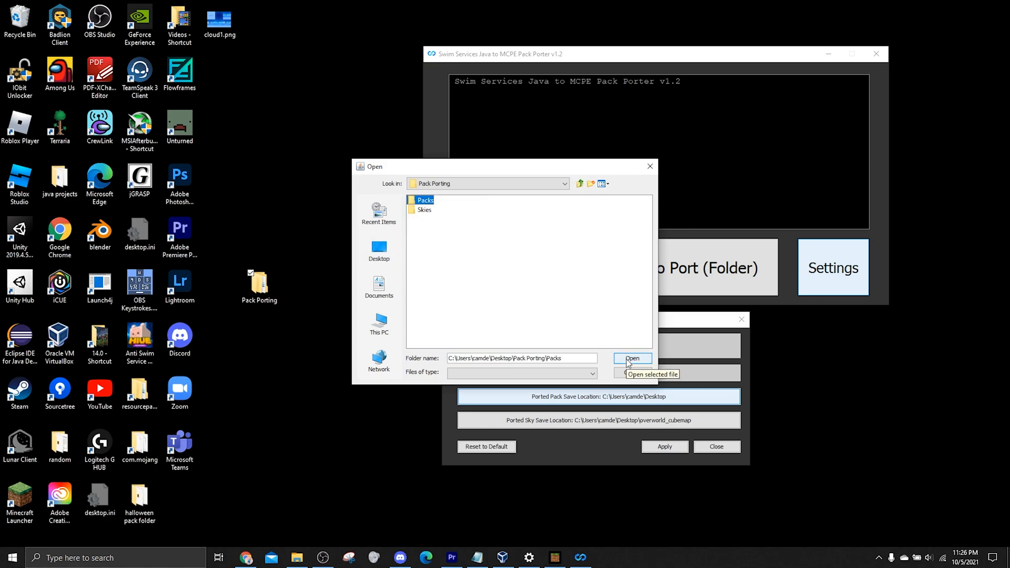
left_click(378, 250)
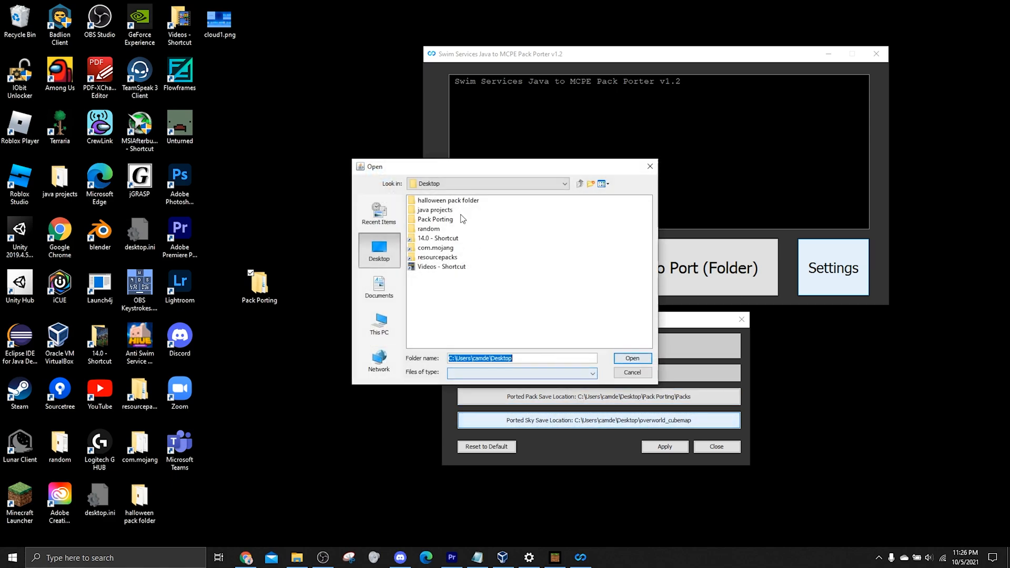
Set the ported sky save location to Pack Porting\Skies, apply the settings and close the dialog
double_click(436, 219)
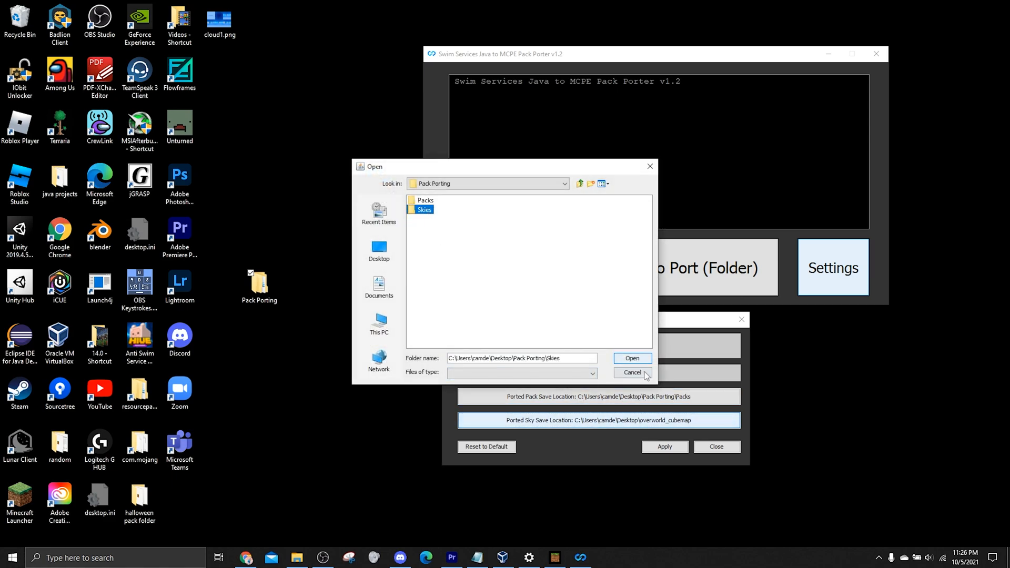
left_click(631, 358)
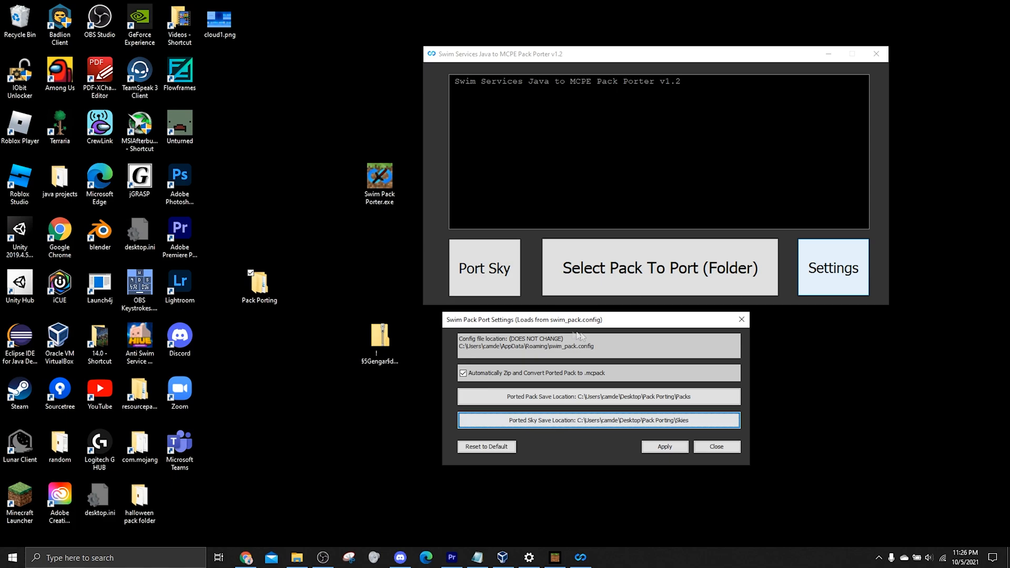
left_click(663, 446)
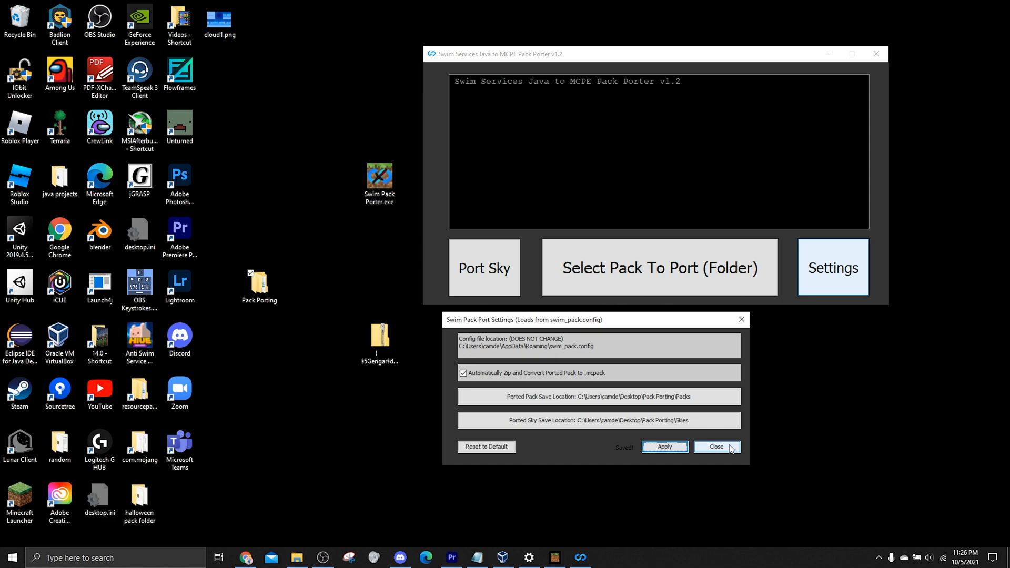
left_click(716, 446)
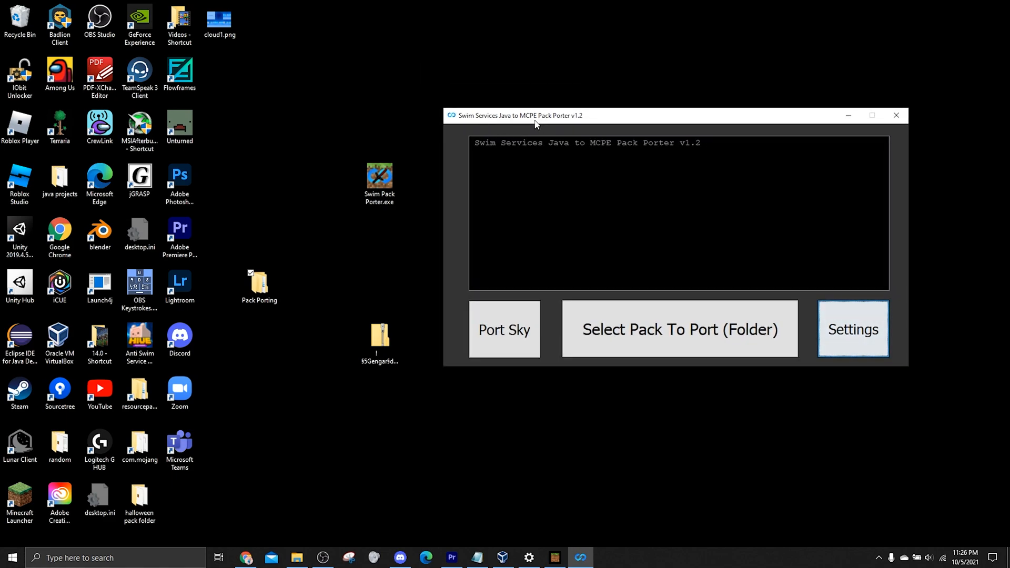
mouse_move(449, 427)
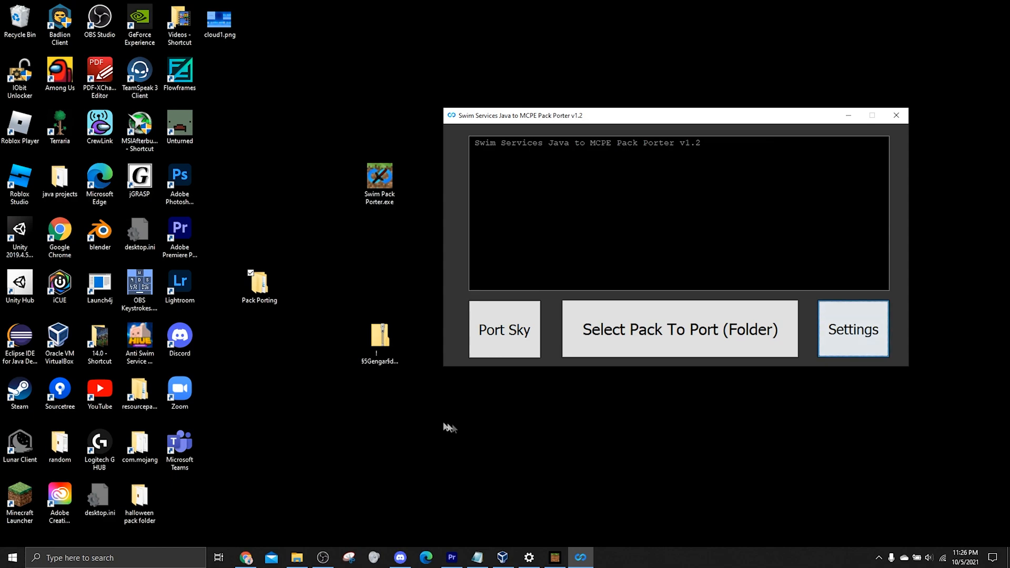
mouse_move(504, 430)
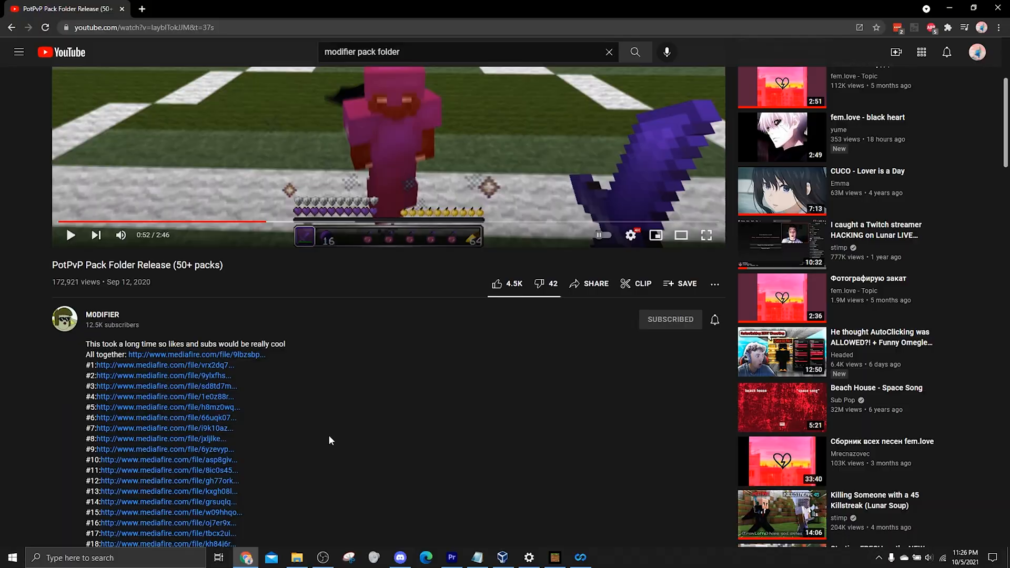
Scroll the pack release video's description to its numbered MediaFire download links
scroll("down", 3)
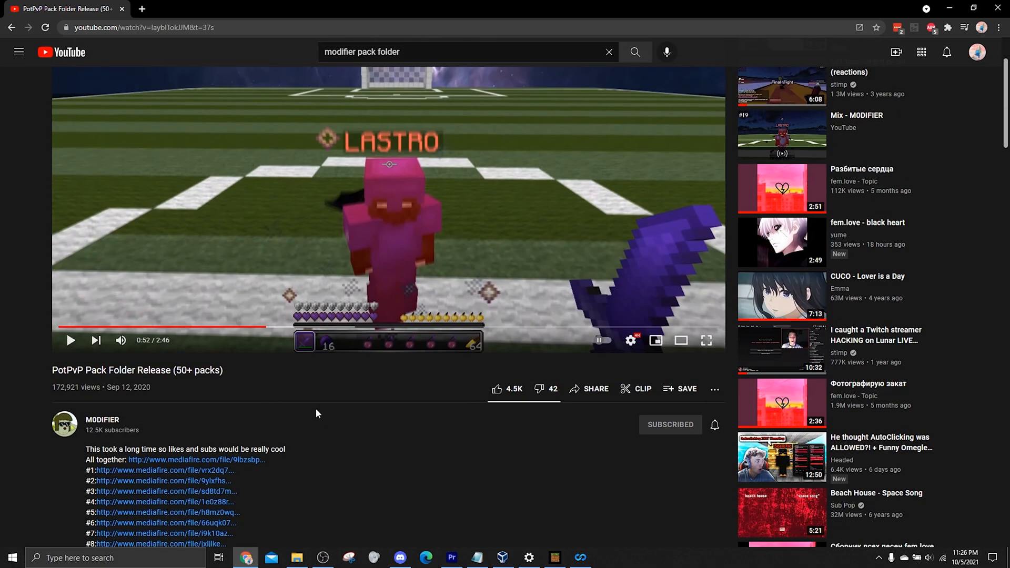
scroll("down", 3)
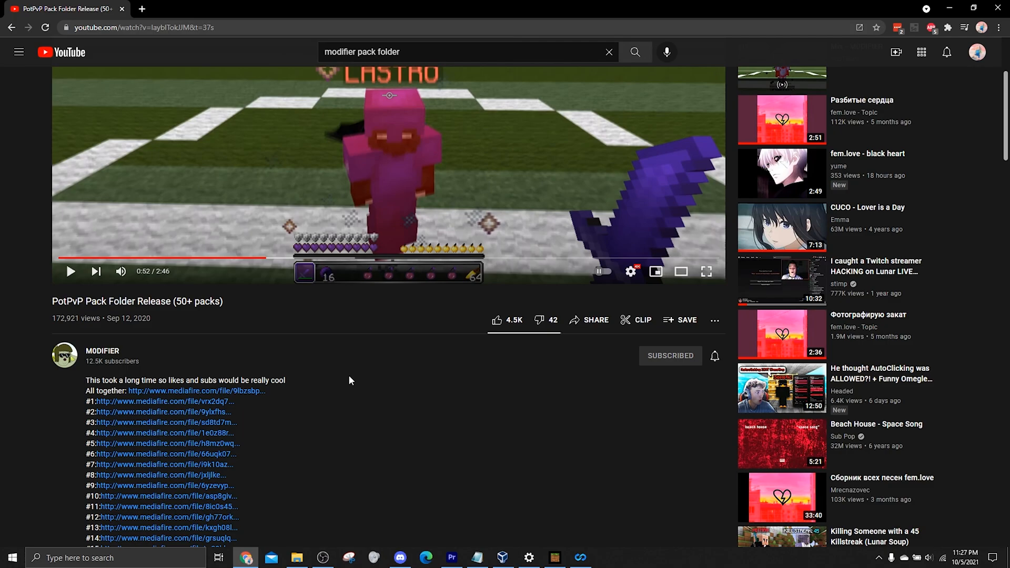
mouse_move(330, 368)
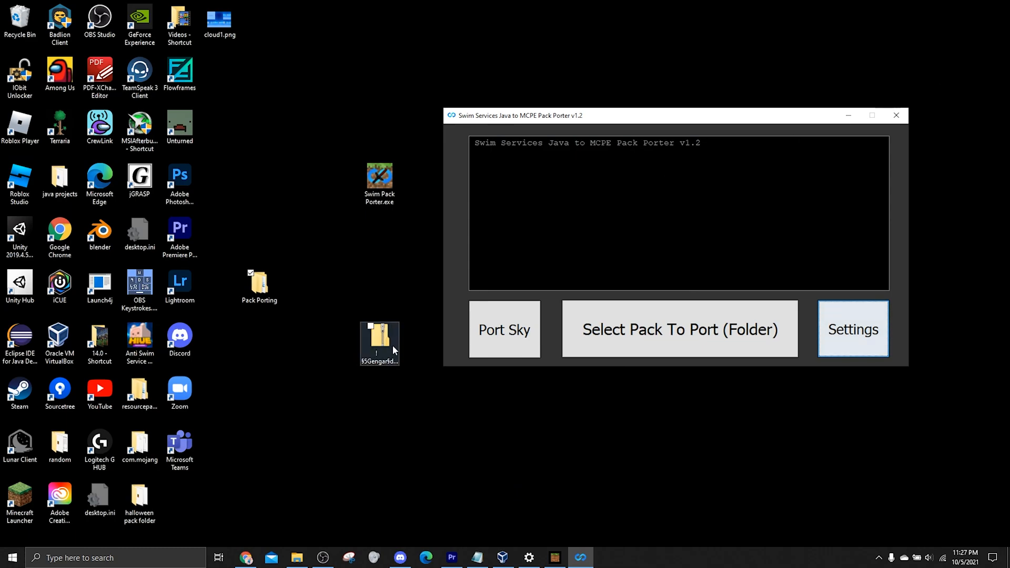
mouse_move(379, 348)
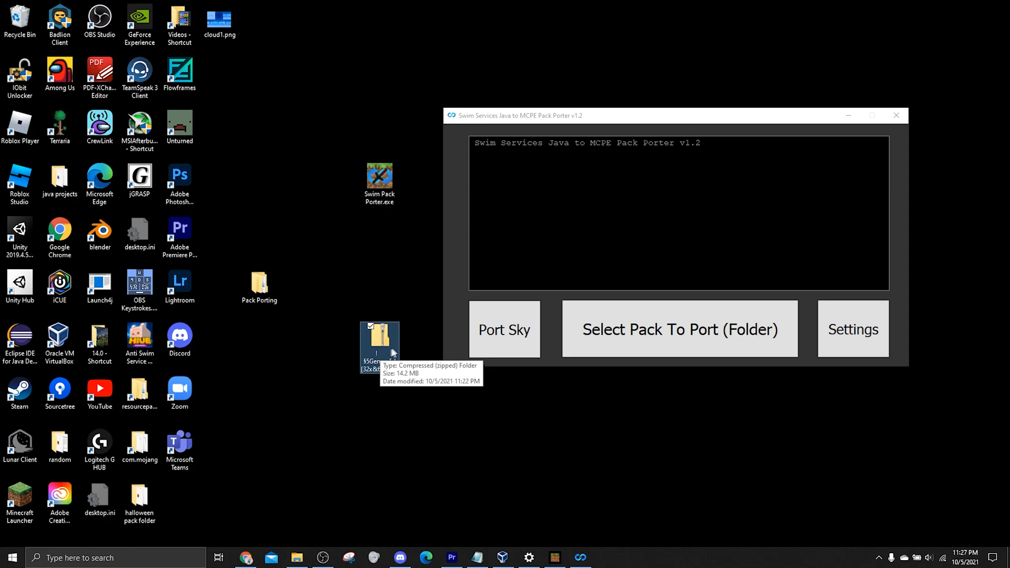
mouse_move(380, 343)
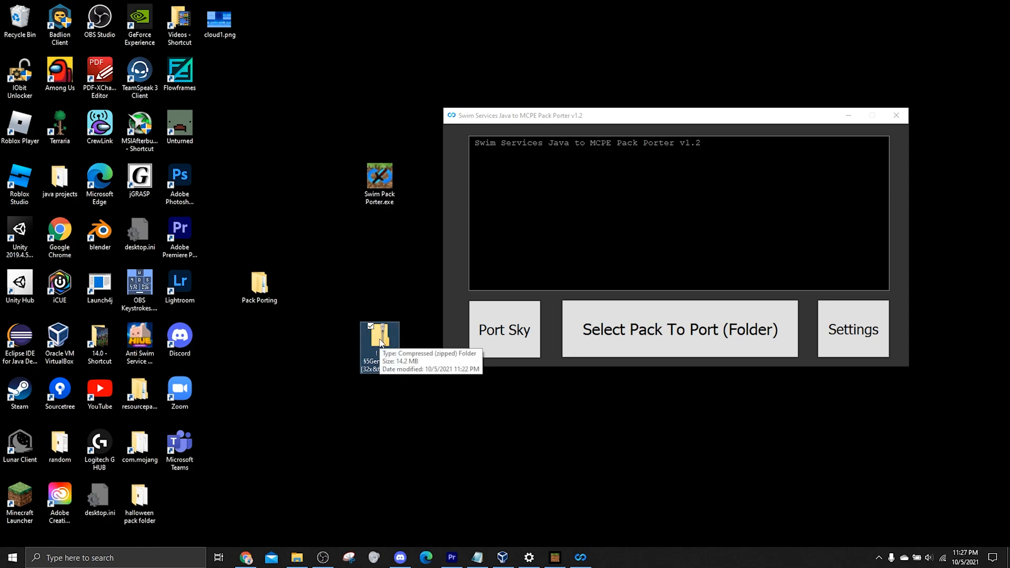
Extract the zipped Gengar pack into its own folder on the desktop via Extract All
right_click(380, 337)
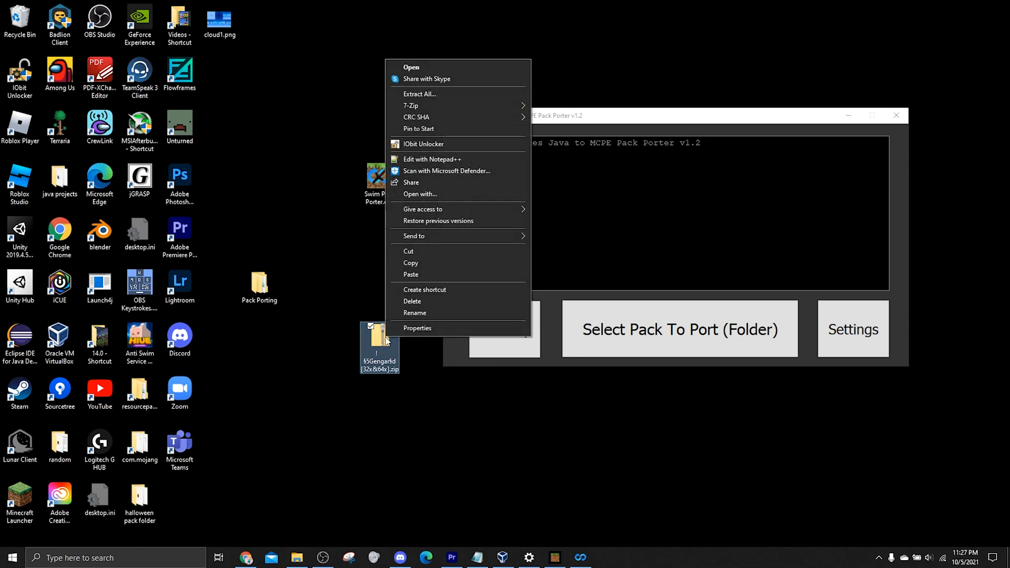
left_click(420, 93)
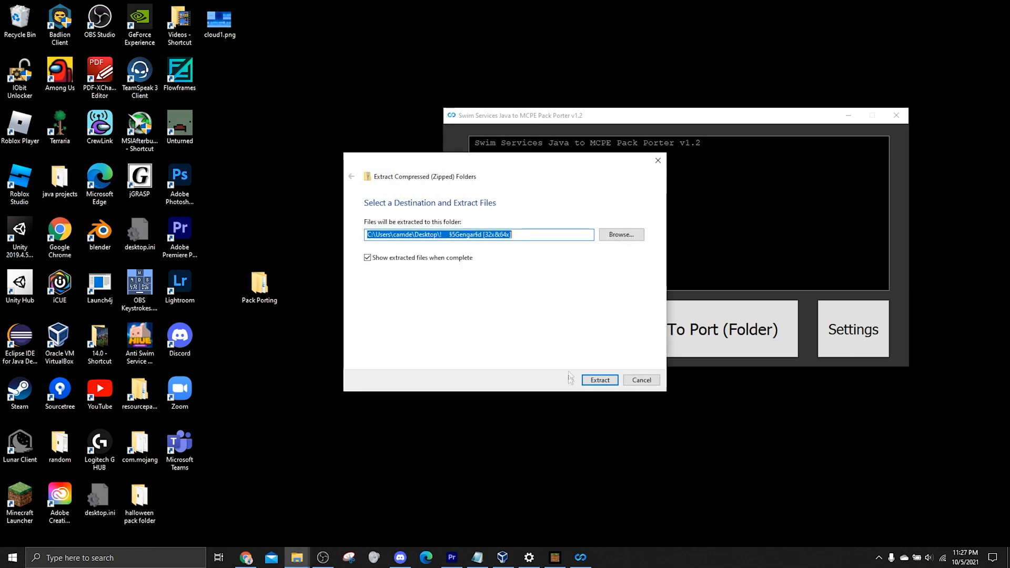
left_click(599, 380)
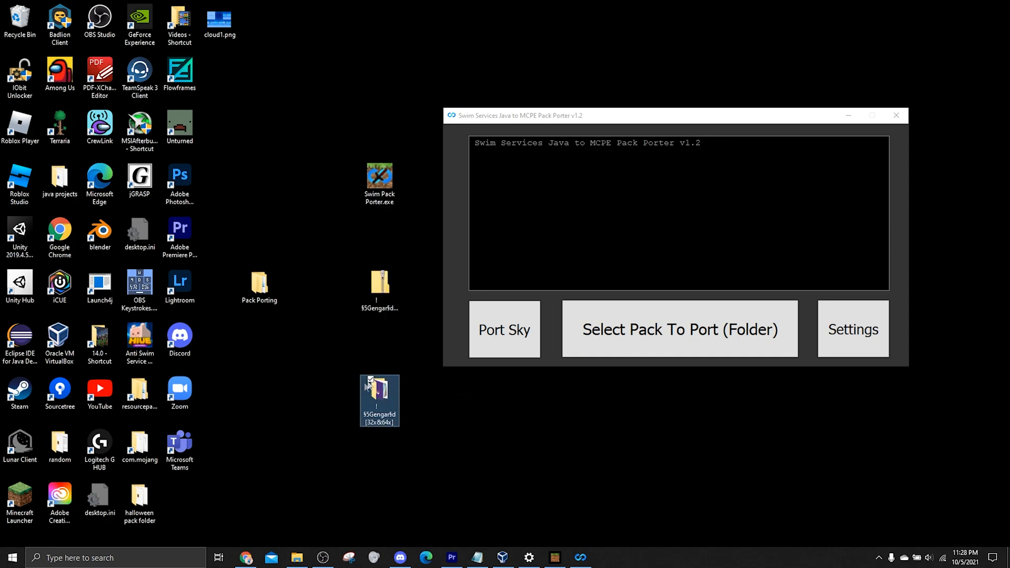
mouse_move(379, 392)
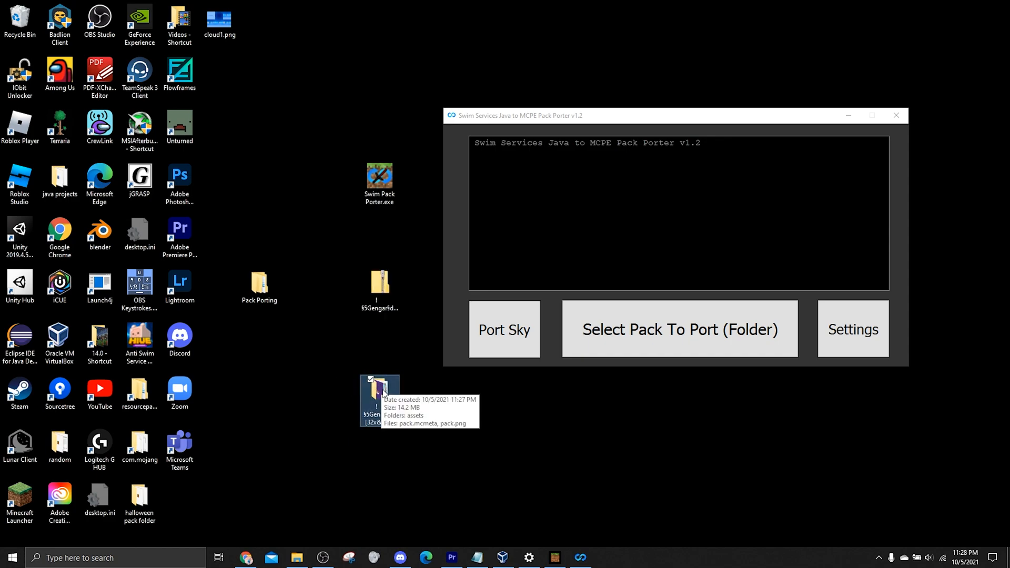
double_click(380, 386)
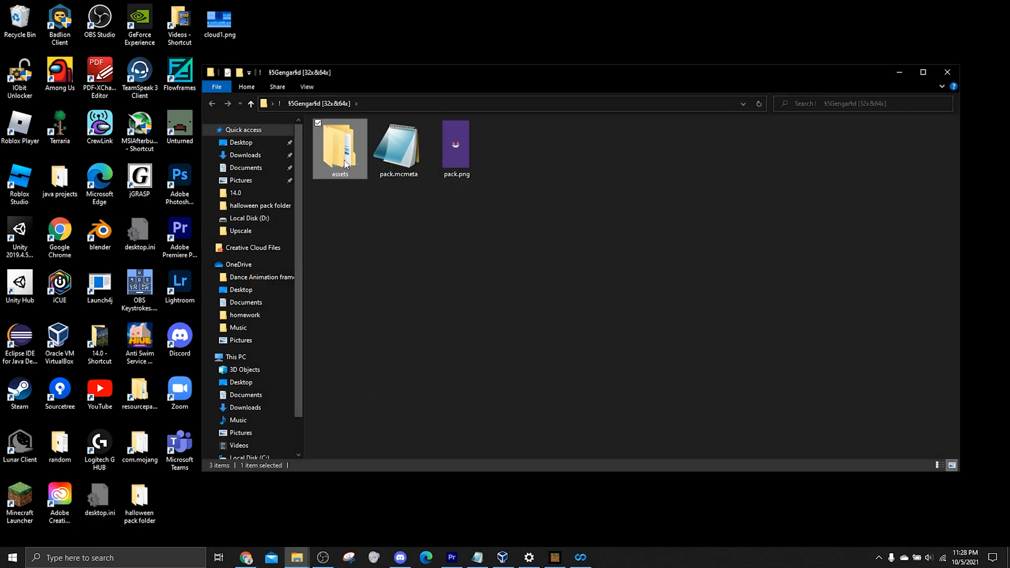
double_click(339, 145)
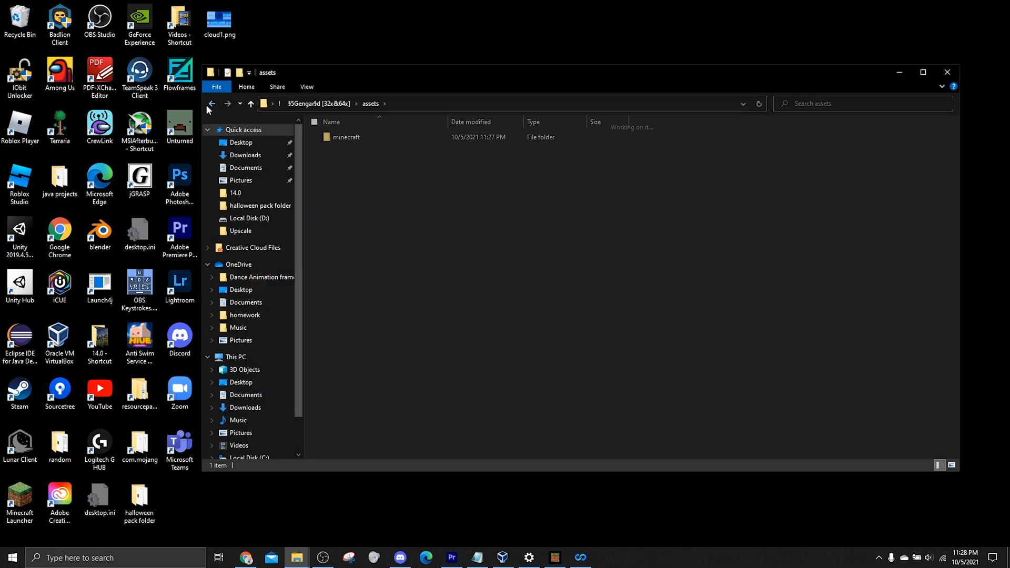
left_click(211, 104)
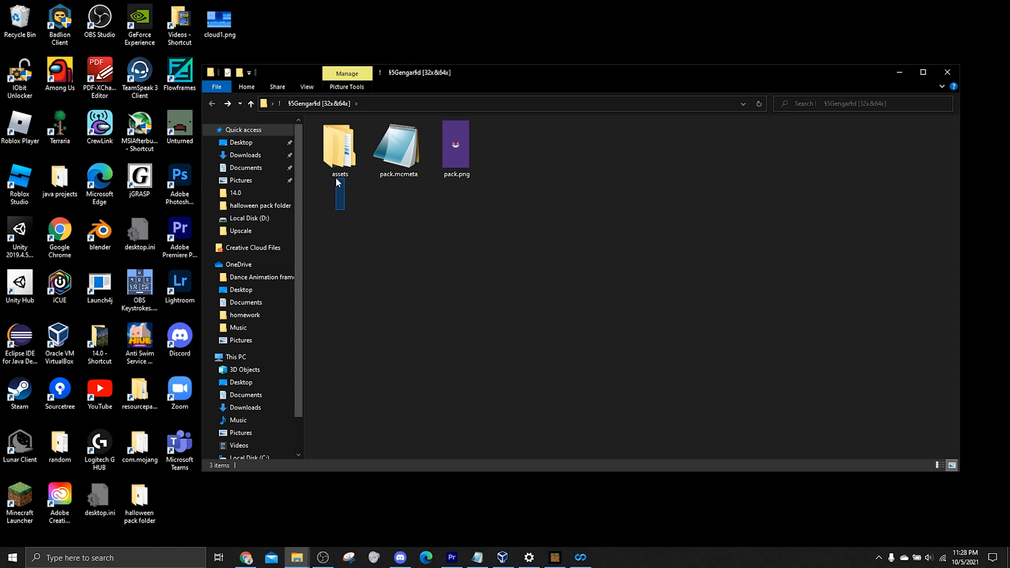
left_click(398, 149)
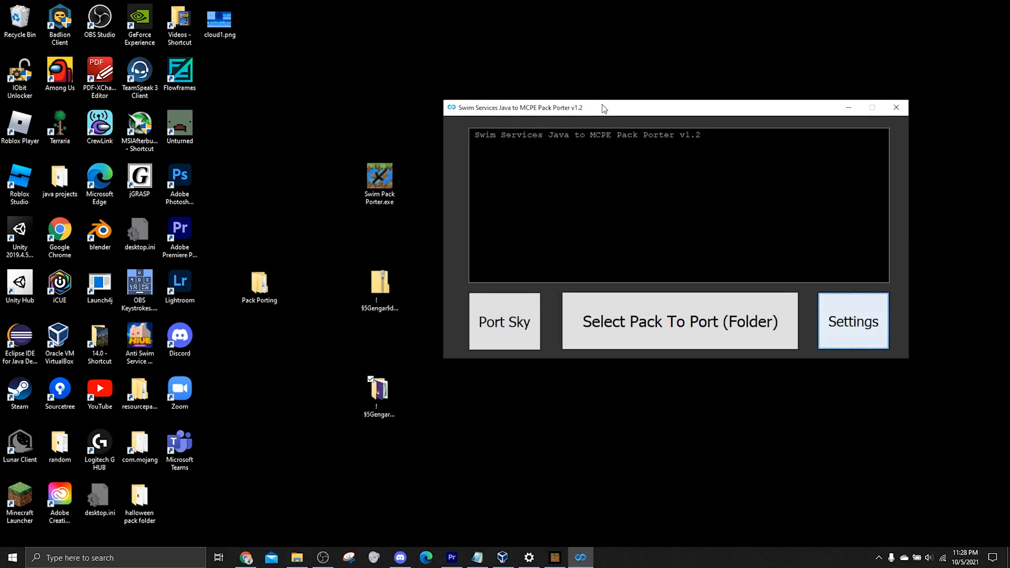
mouse_move(656, 319)
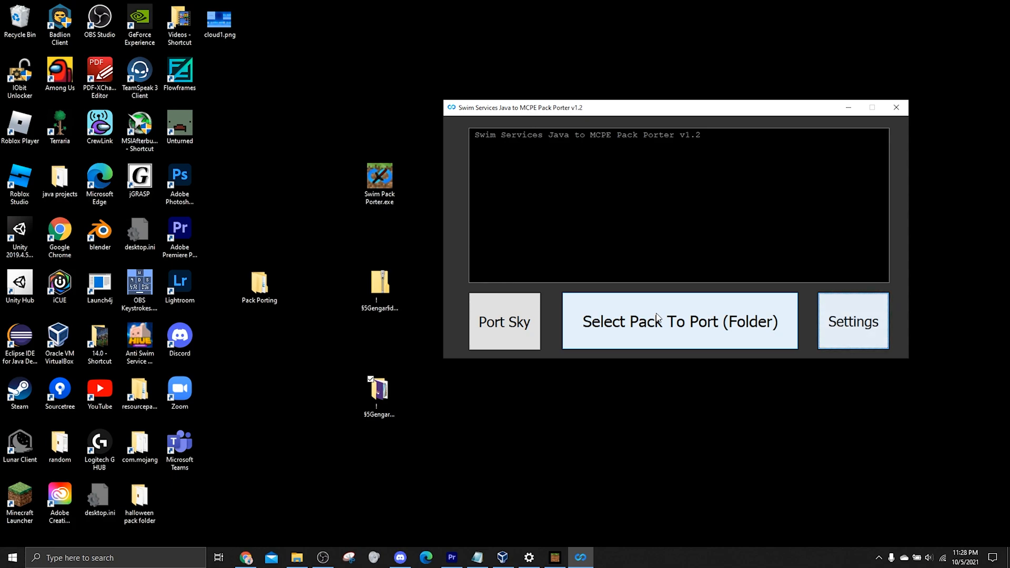
Choose the extracted Gengar pack folder on the Desktop and begin porting it
left_click(678, 321)
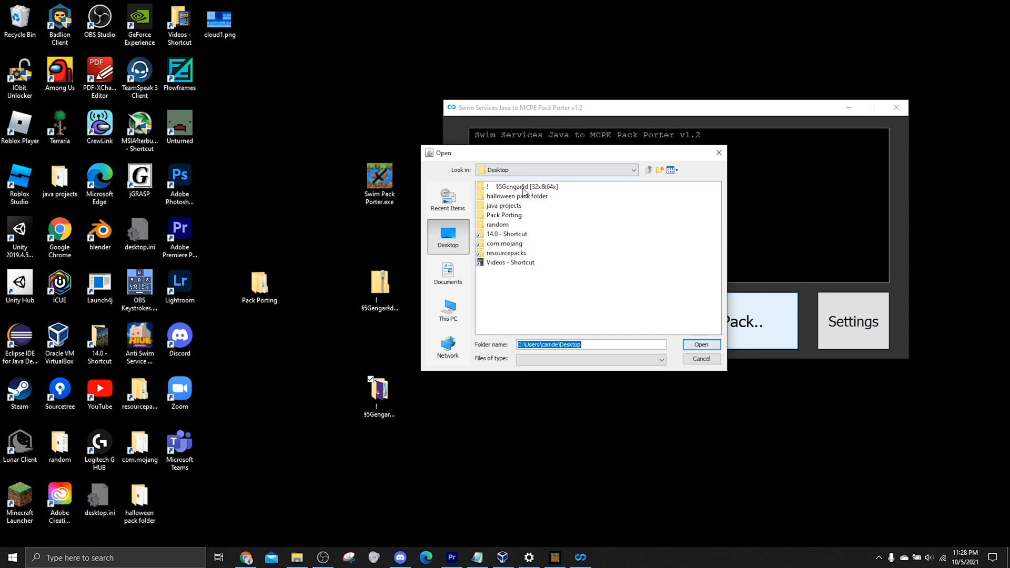
left_click(526, 186)
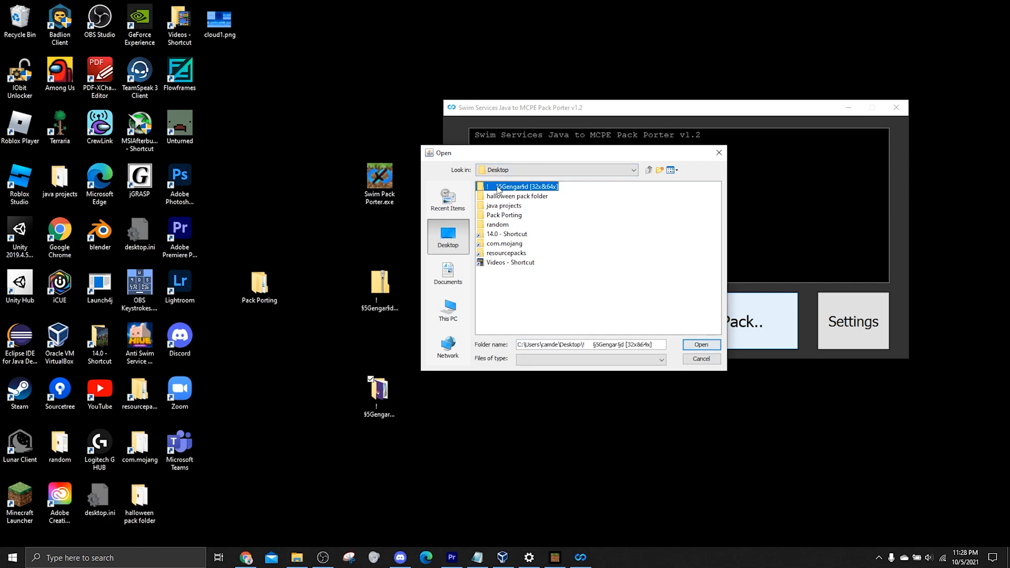
mouse_move(561, 217)
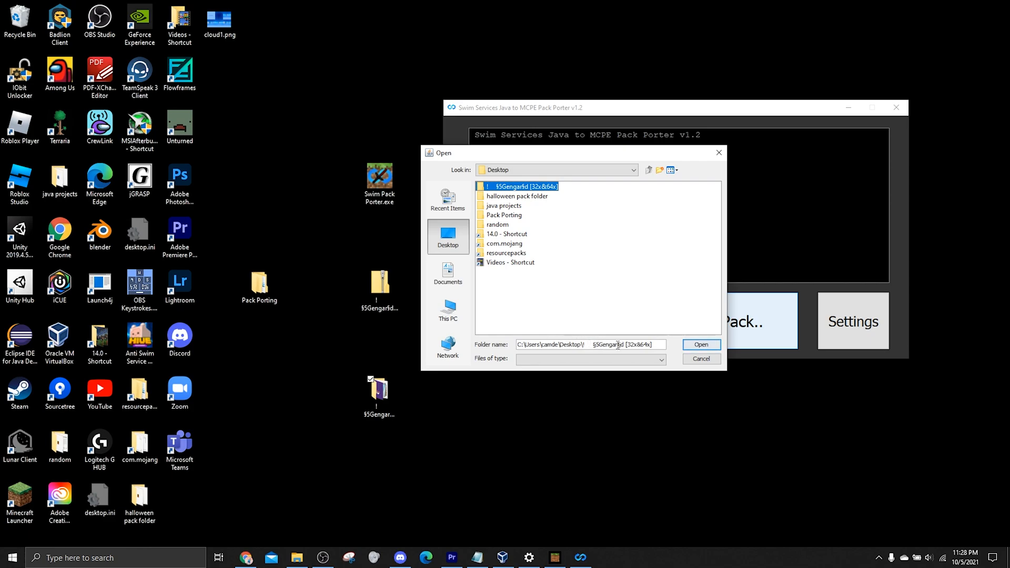
mouse_move(701, 345)
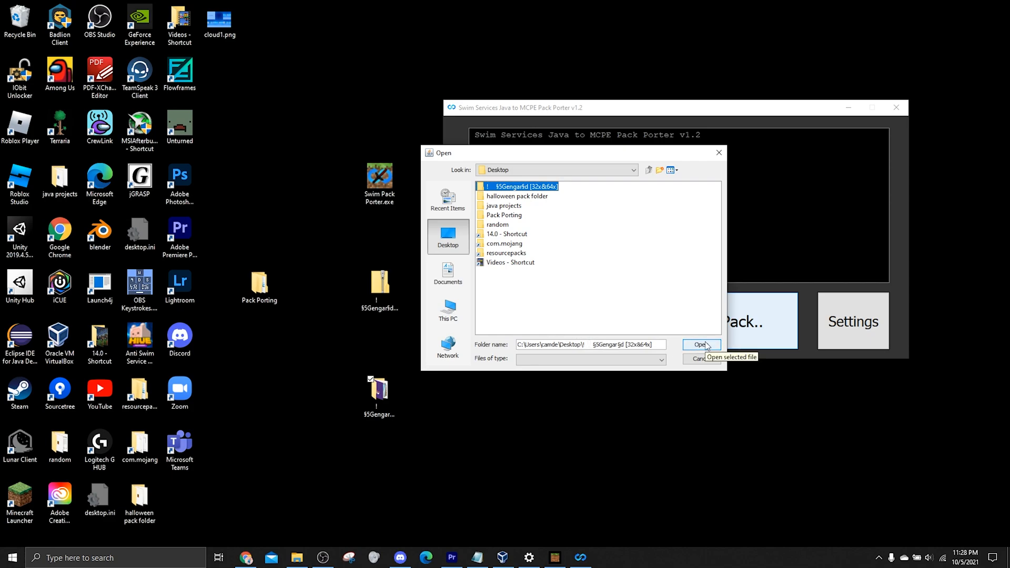
left_click(700, 345)
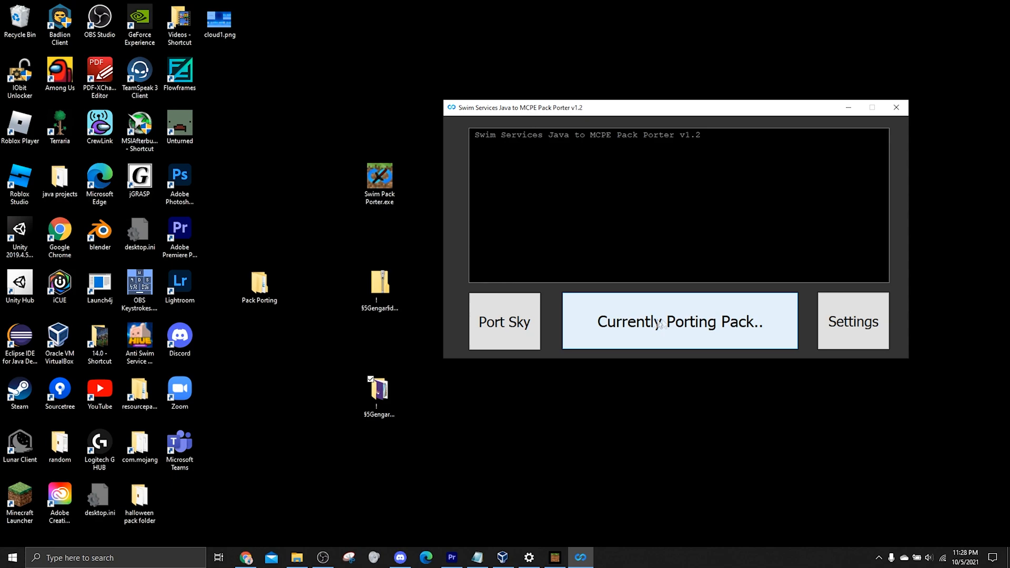
mouse_move(647, 253)
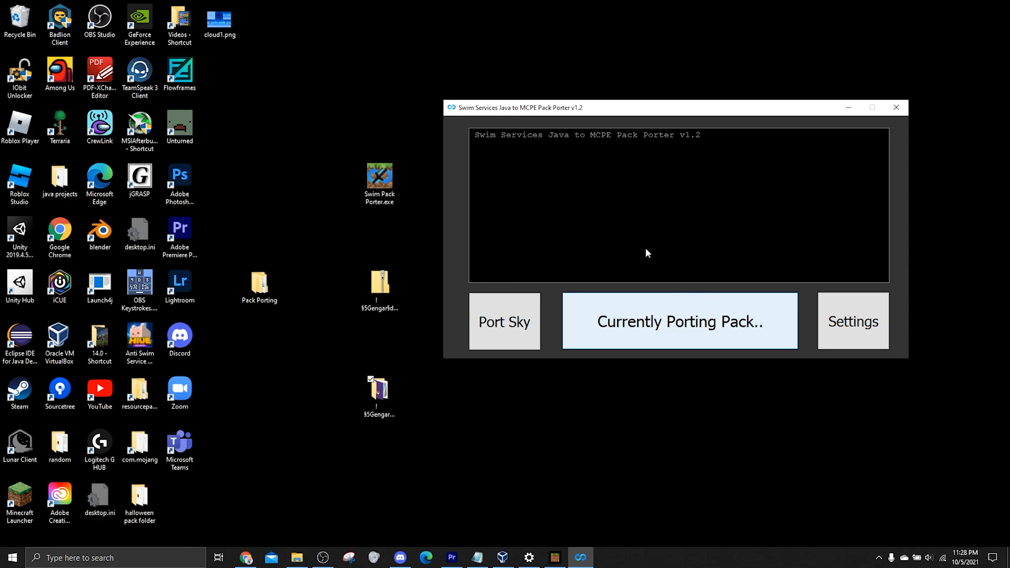
mouse_move(600, 208)
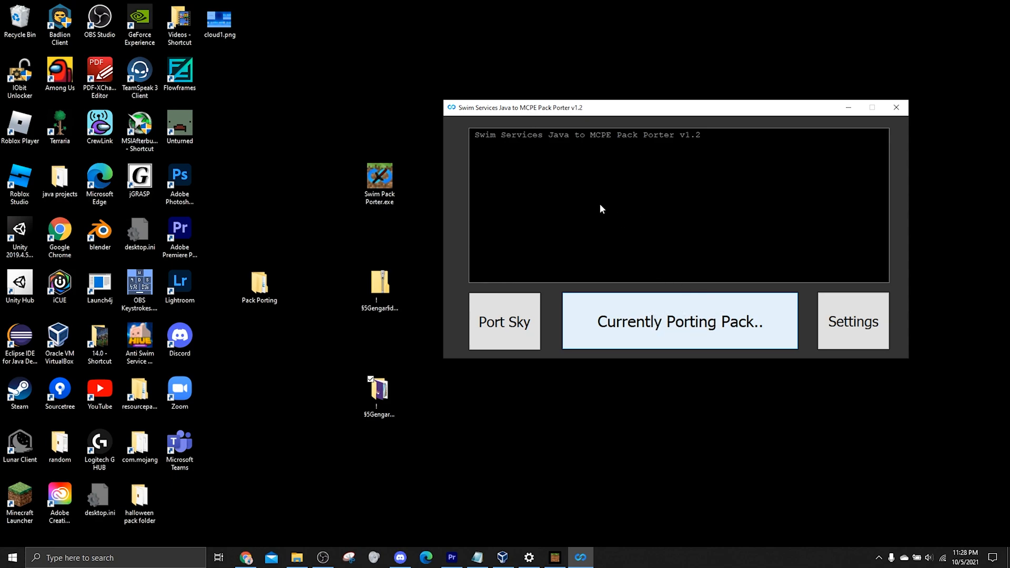
mouse_move(633, 217)
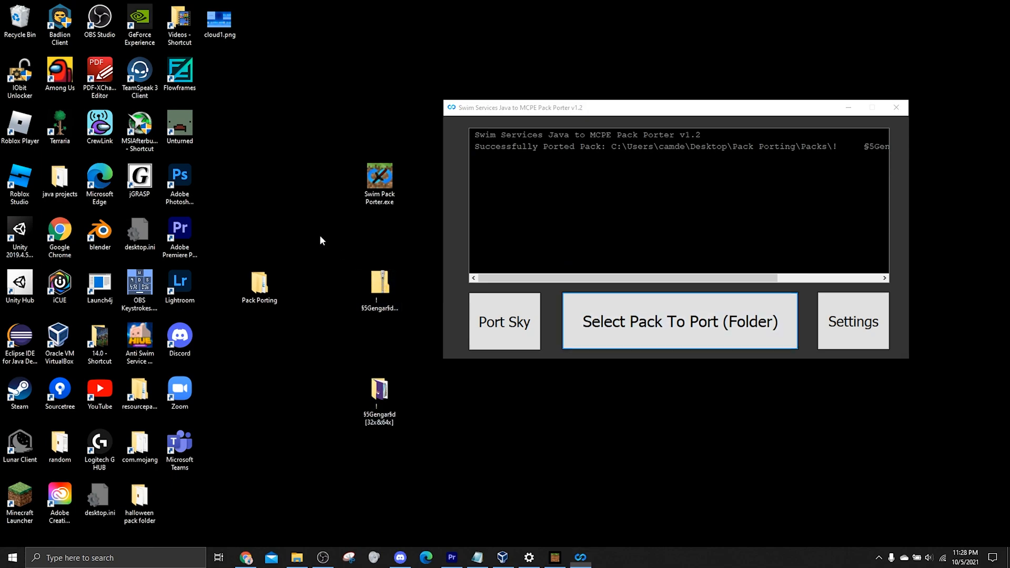
Open the PORT.mcpack in Pack Porting\Packs so Minecraft imports the Gengar pack
left_click(678, 322)
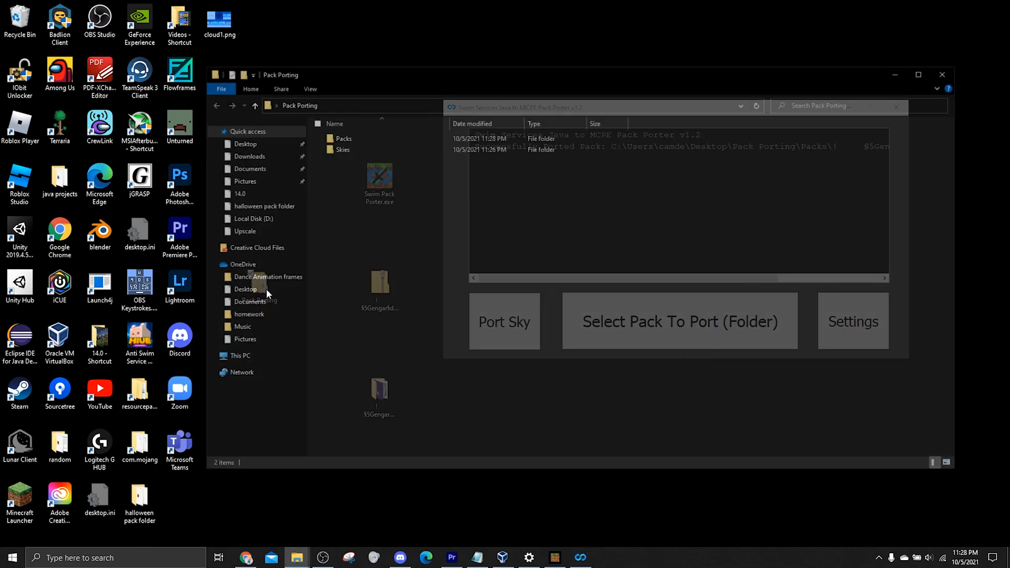
double_click(345, 139)
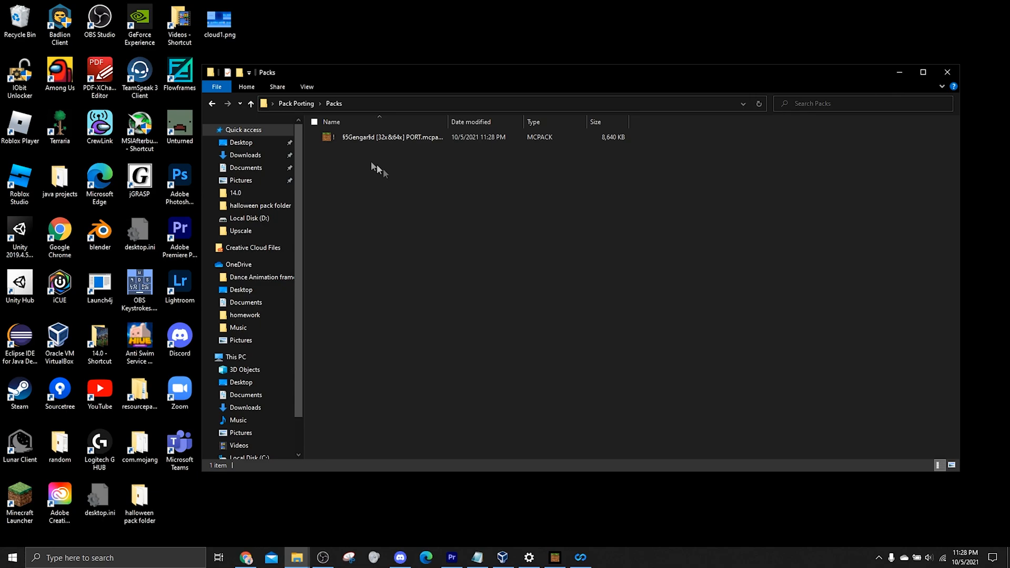
mouse_move(392, 137)
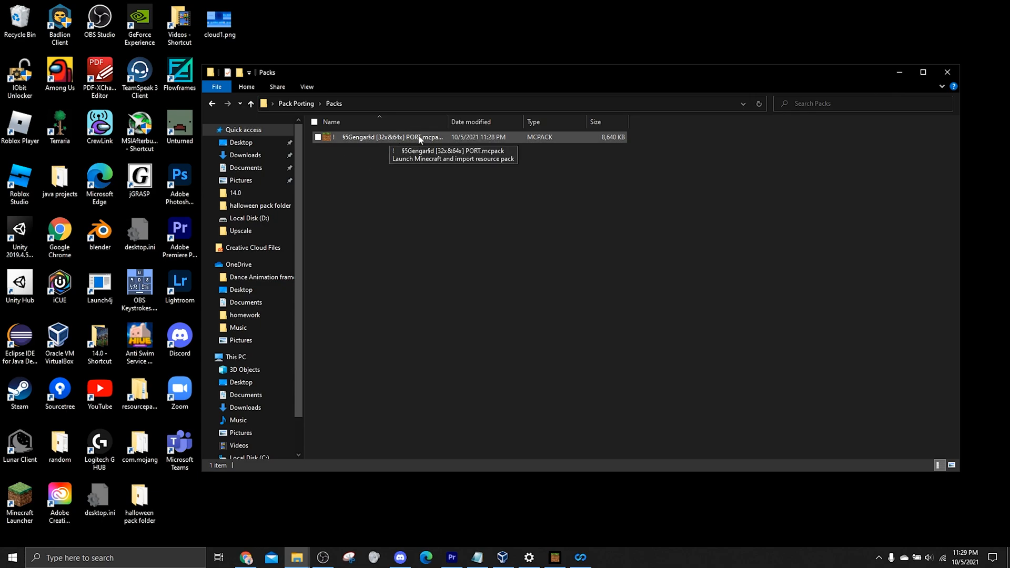
double_click(391, 136)
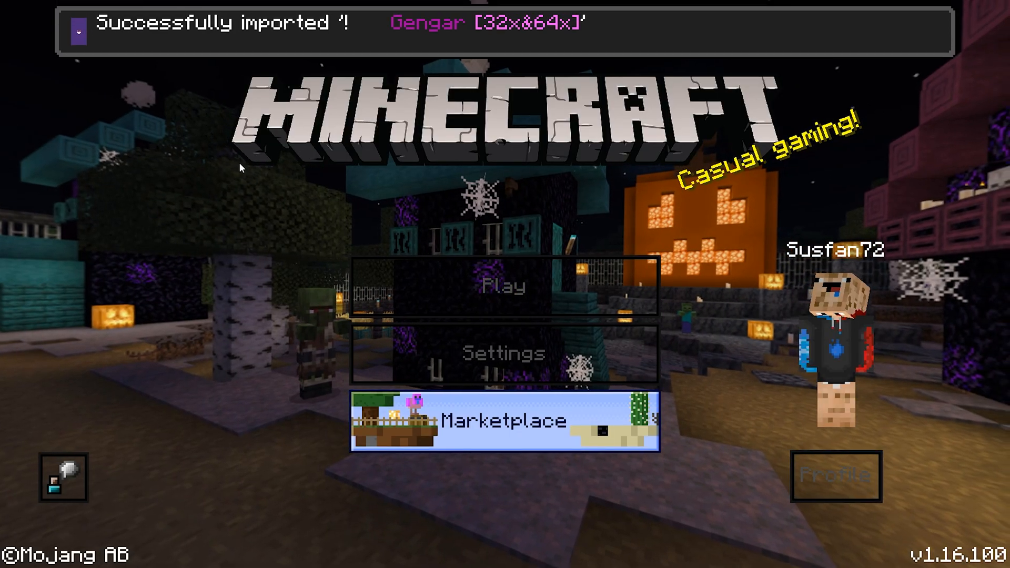
Activate the Gengar [32x&64x] pack in Global Resources
left_click(502, 353)
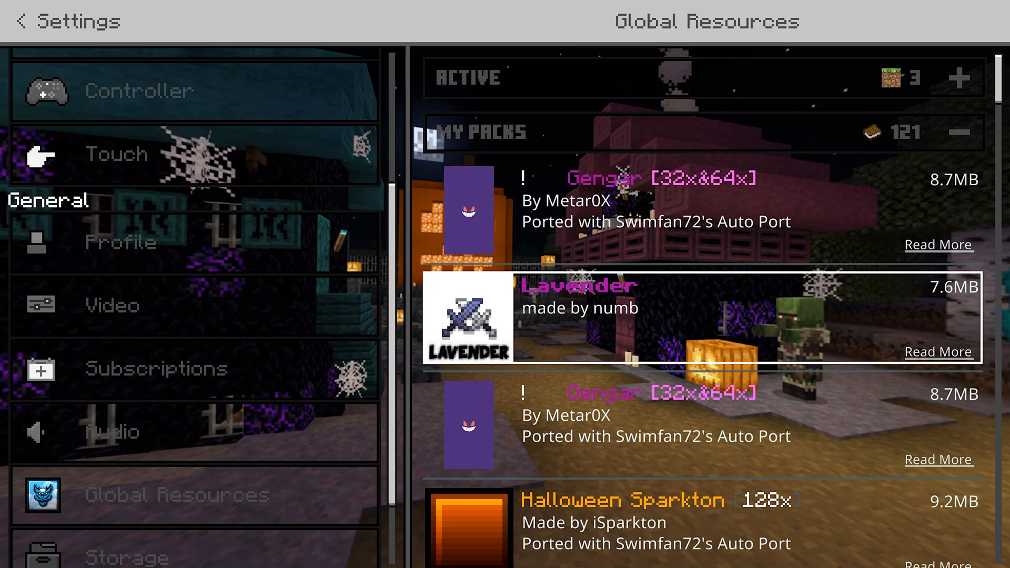
left_click(702, 318)
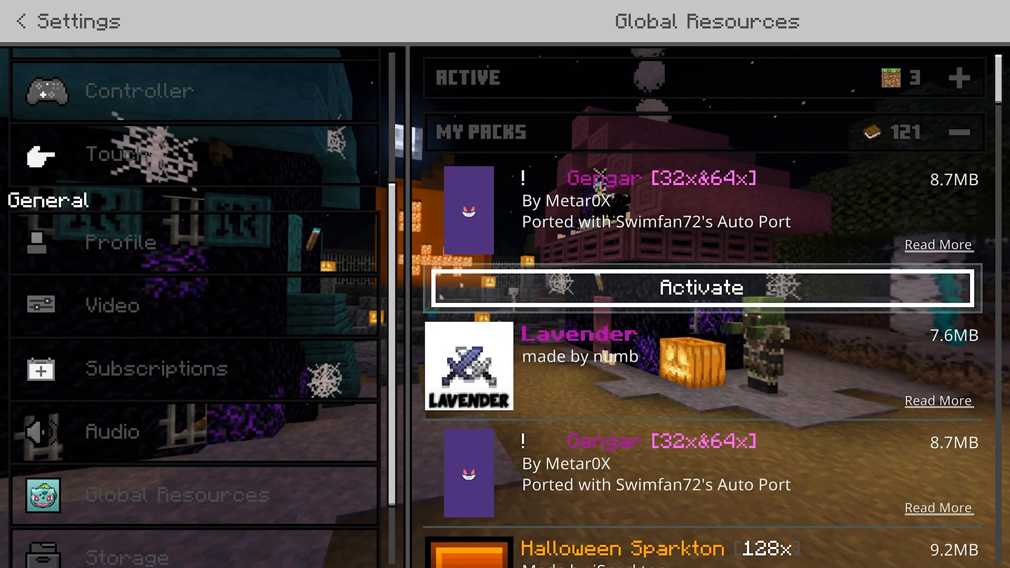
left_click(701, 286)
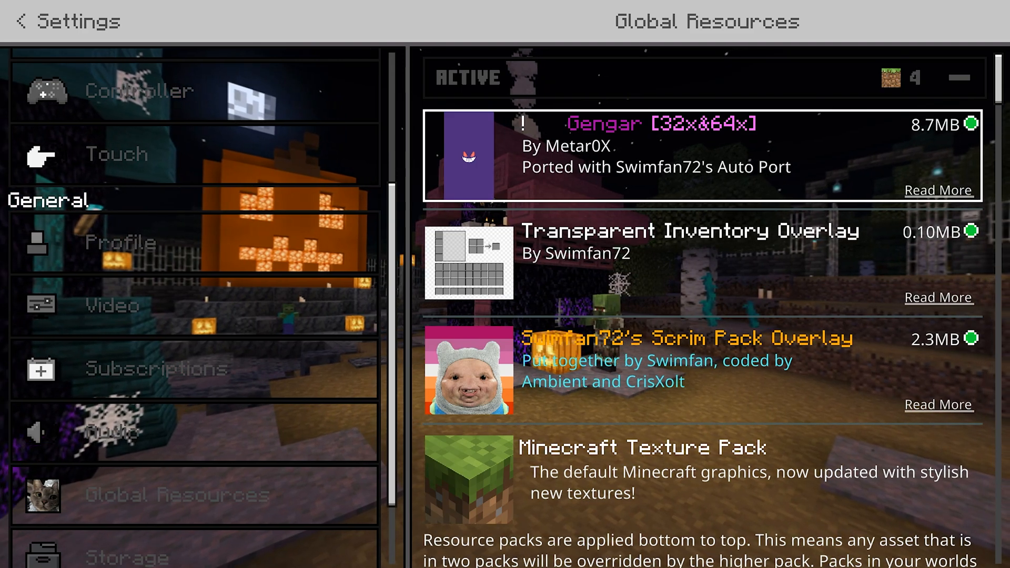
Move Gengar below the two overlay packs and return to the title screen
left_click(701, 154)
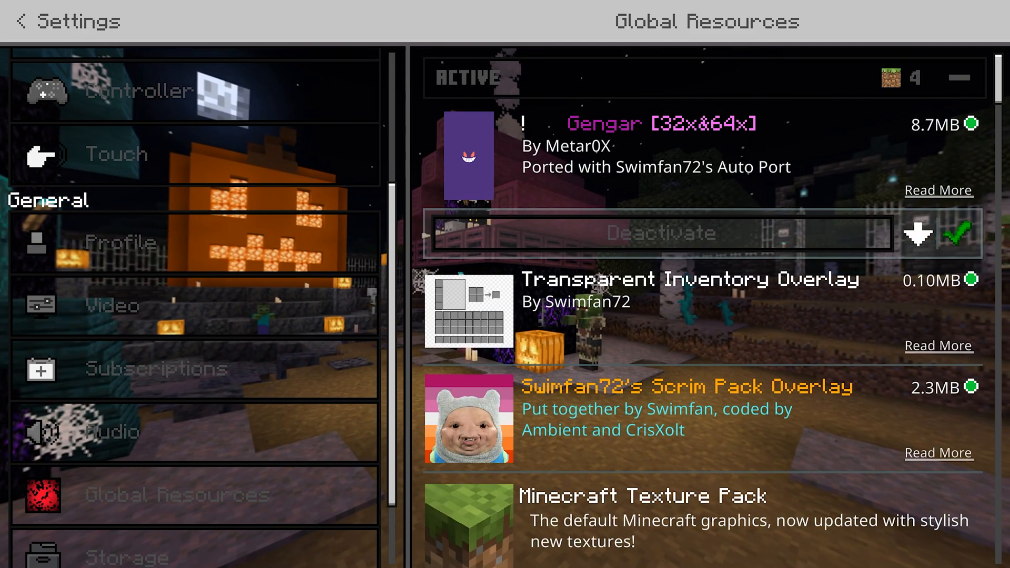
left_click(916, 233)
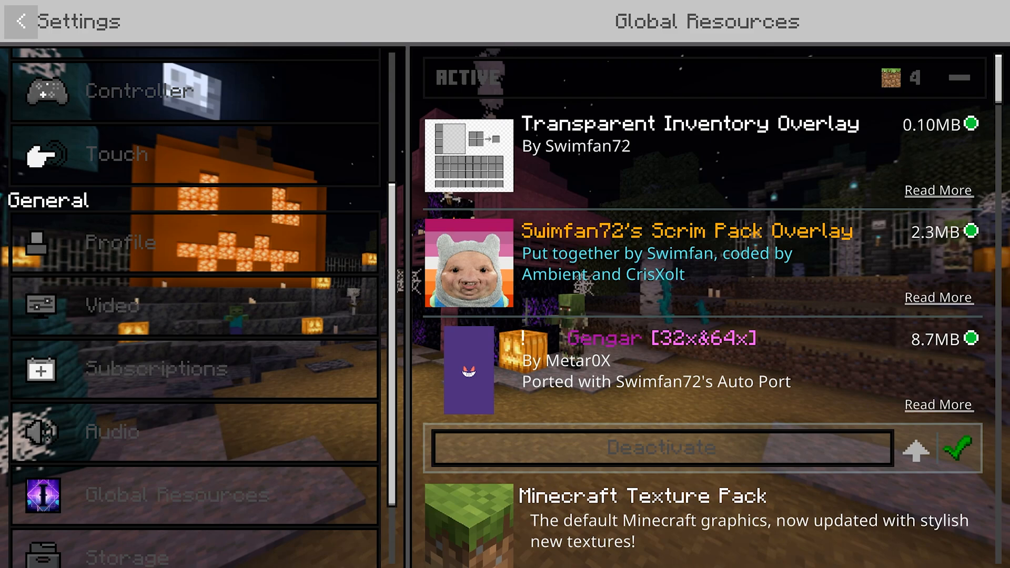
left_click(21, 21)
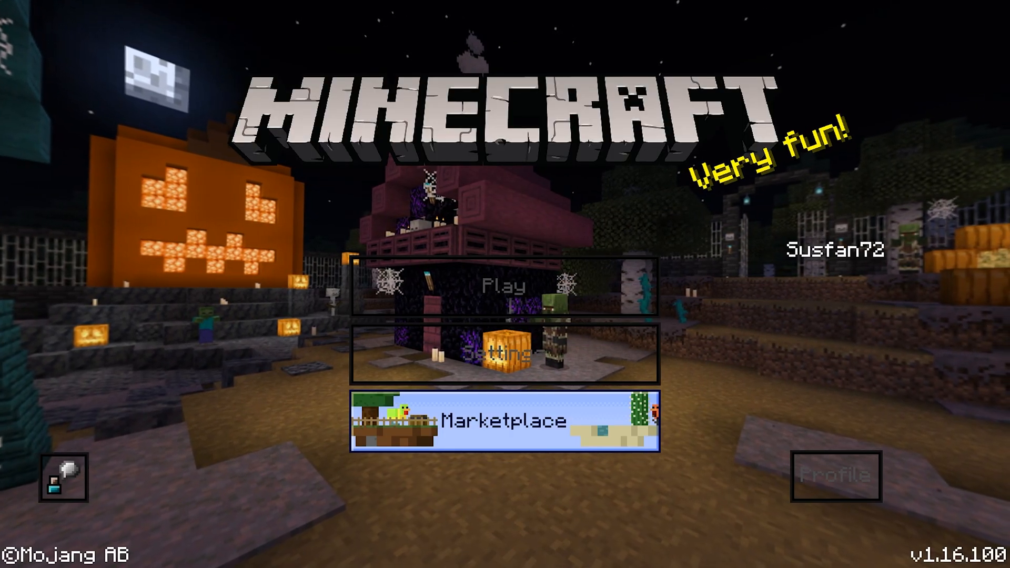
Load a creative world and view the inventory to check Gengar item and sky textures
left_click(507, 285)
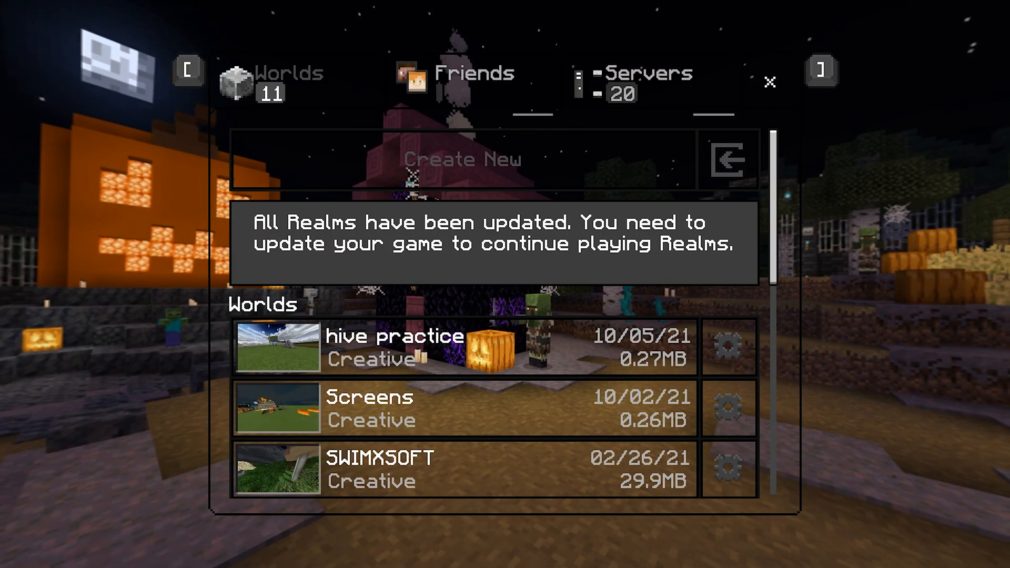
left_click(770, 82)
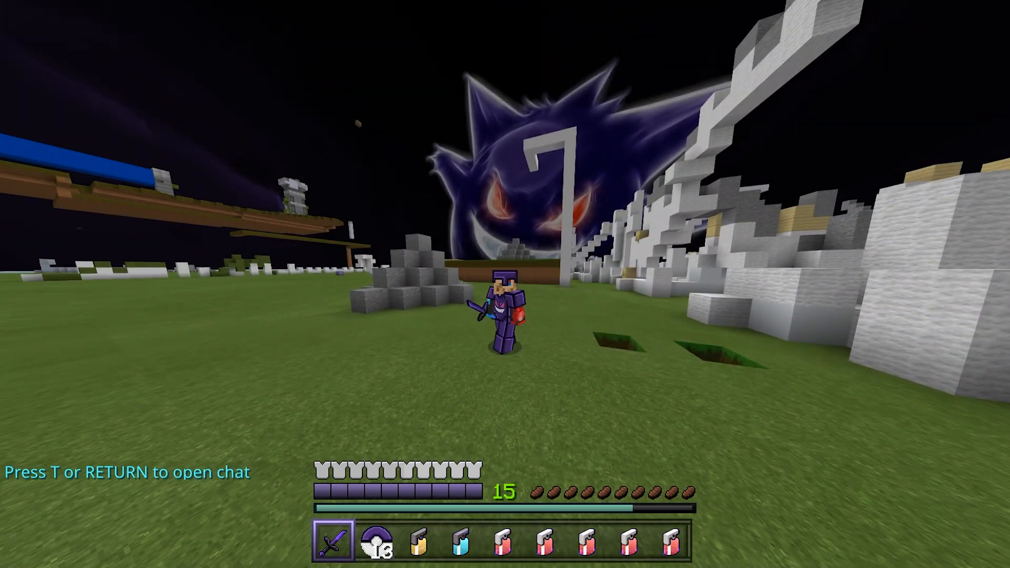
key("e")
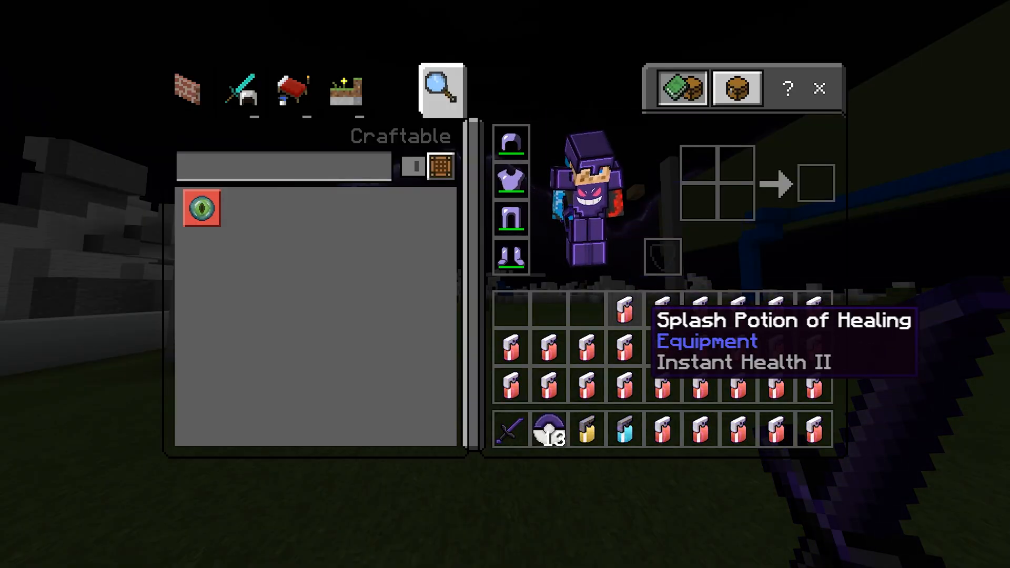
key("Escape")
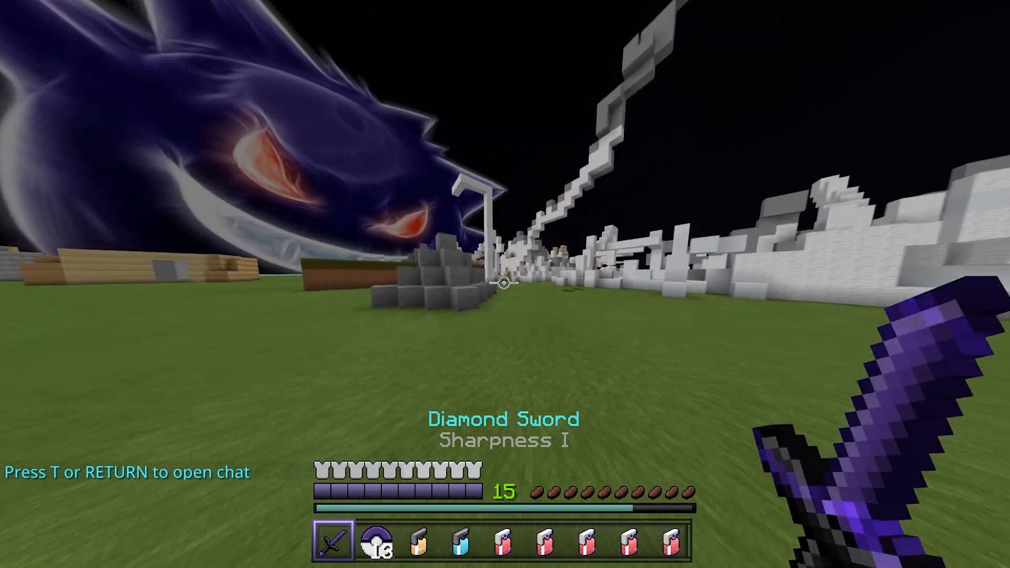
mouse_move(504, 284)
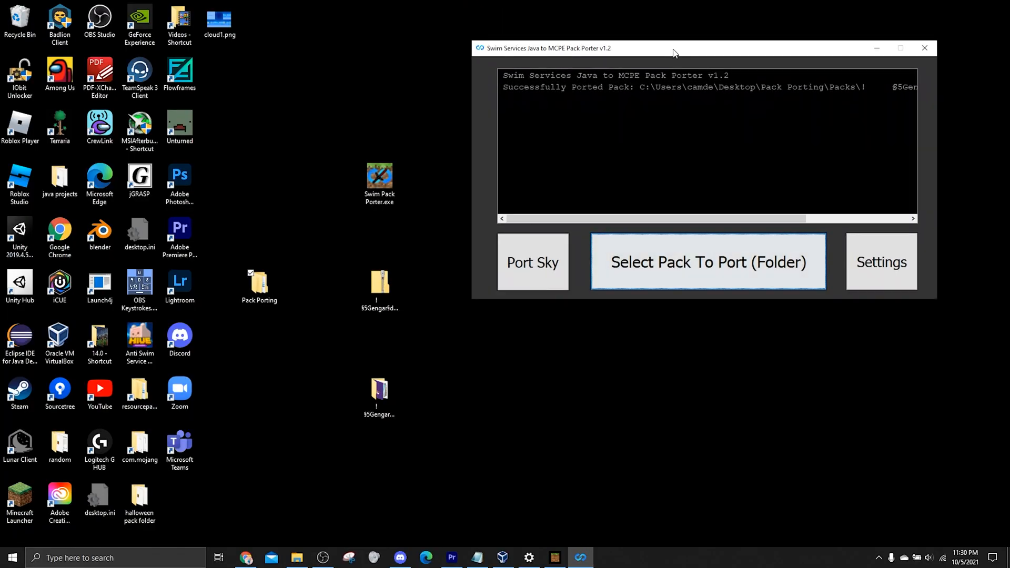
left_click_drag(219, 24, 300, 127)
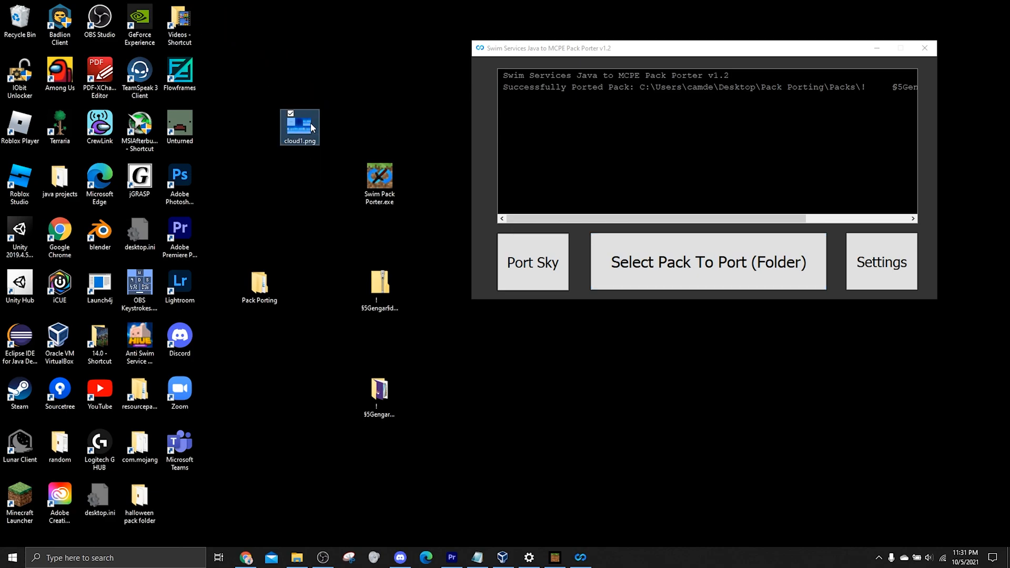
double_click(299, 122)
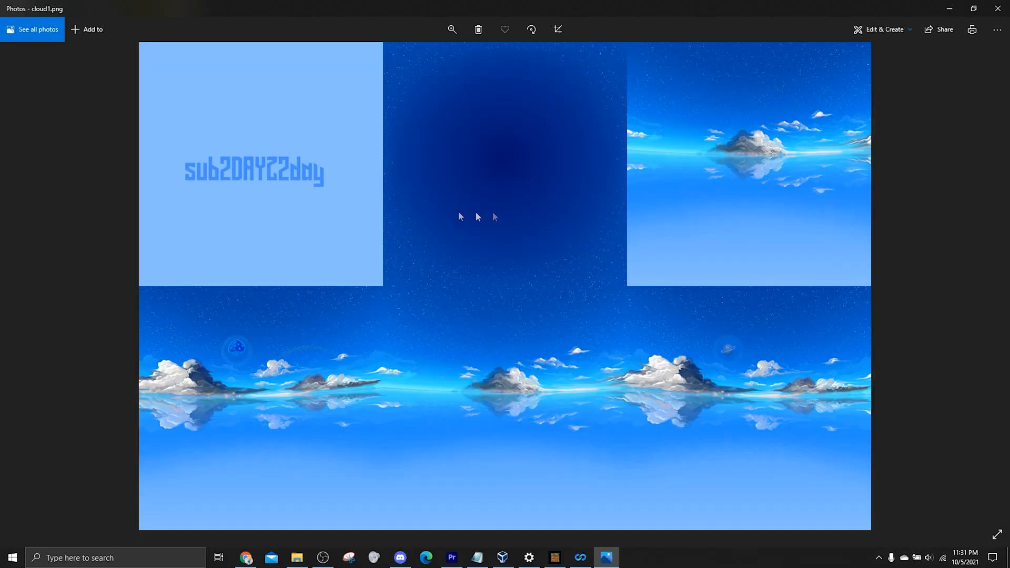
mouse_move(1000, 6)
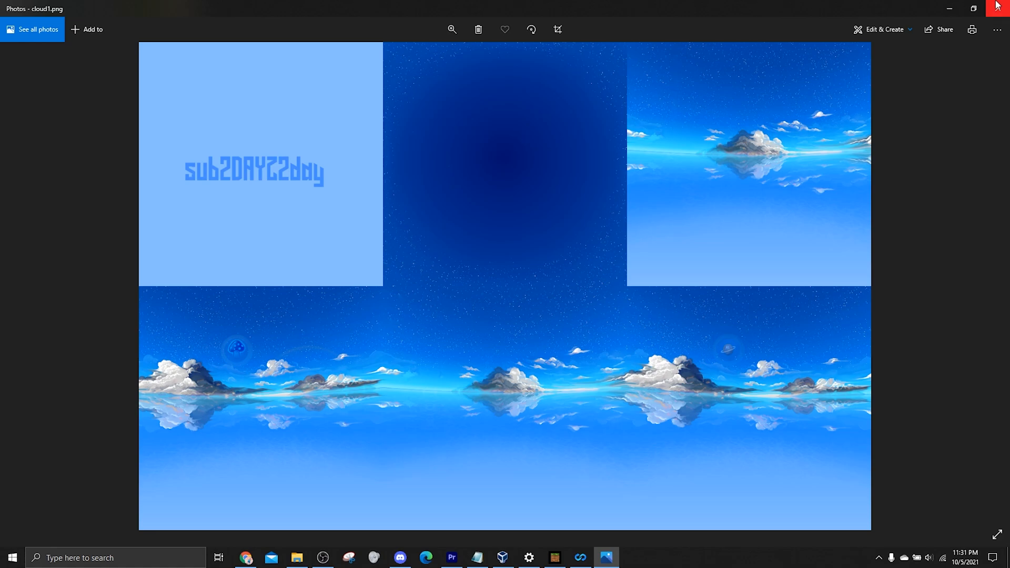
mouse_move(50, 190)
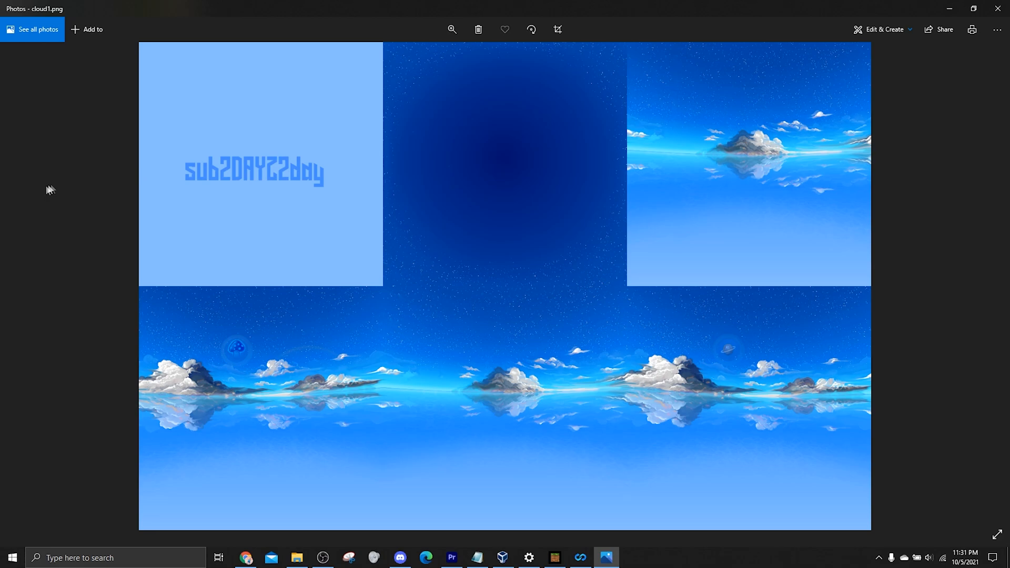
mouse_move(318, 159)
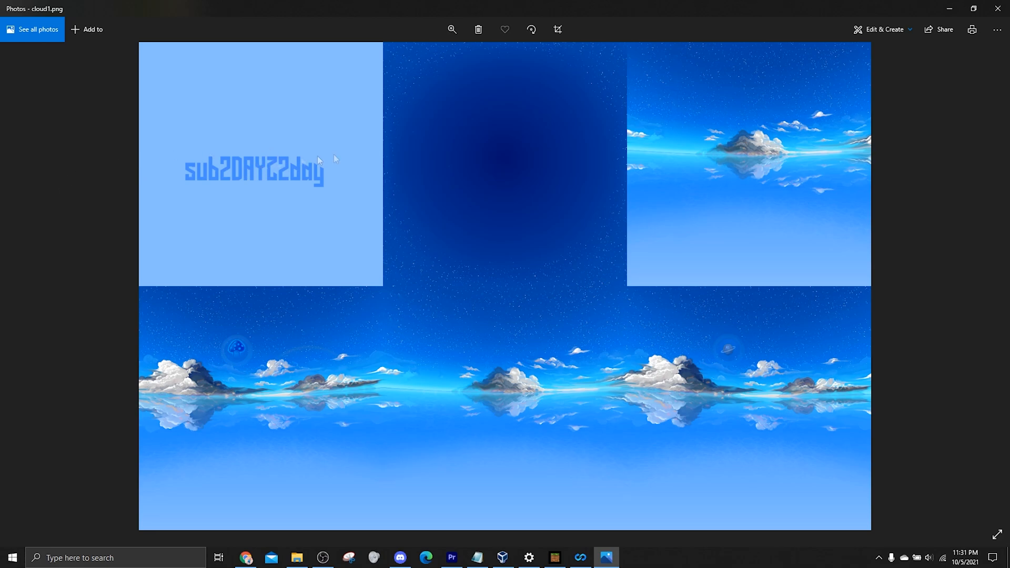
mouse_move(719, 373)
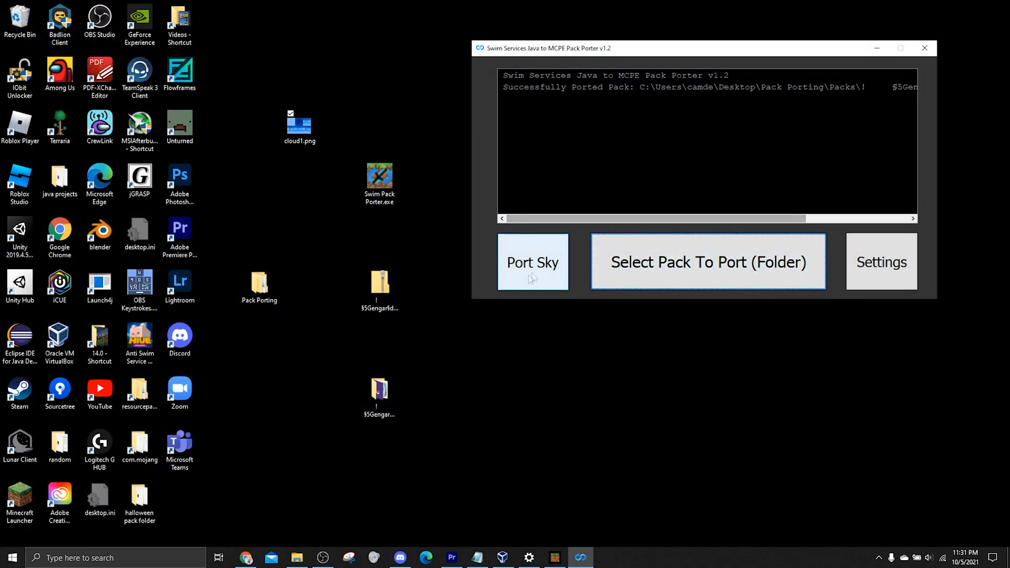
Port cloud1.png into a Bedrock sky and go to the Pack Porting\Skies output folder
left_click(706, 262)
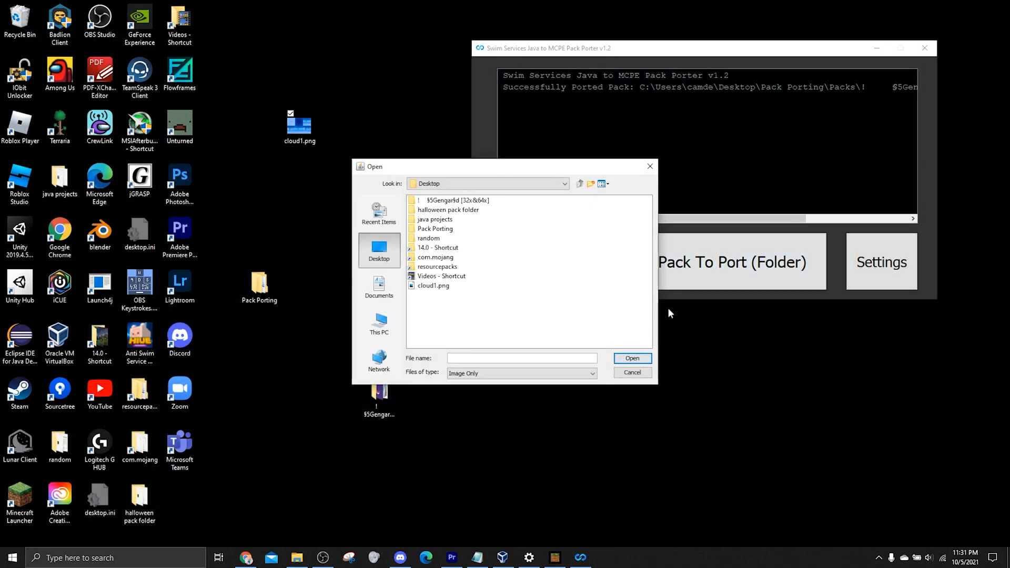
left_click(433, 285)
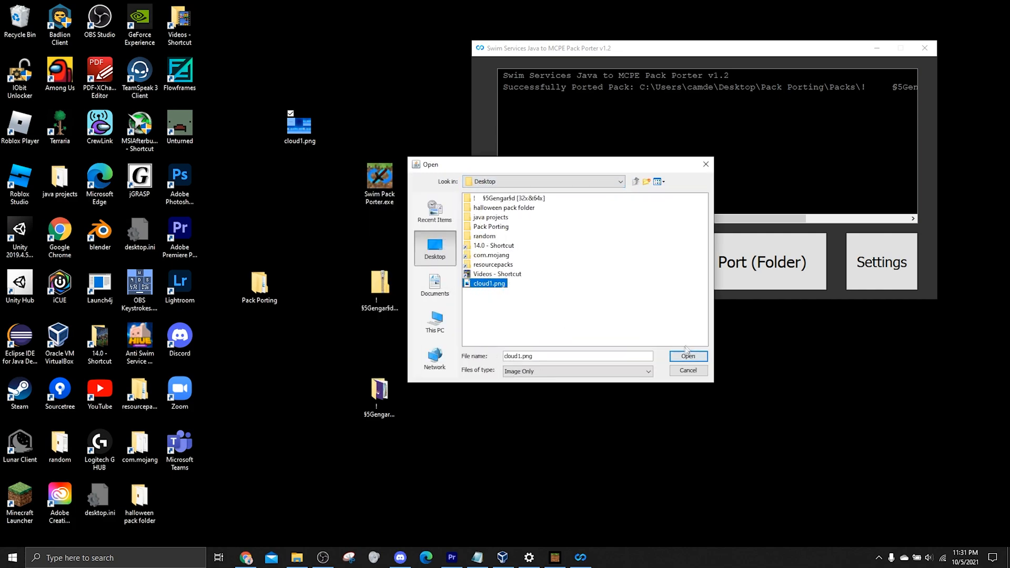
left_click(687, 357)
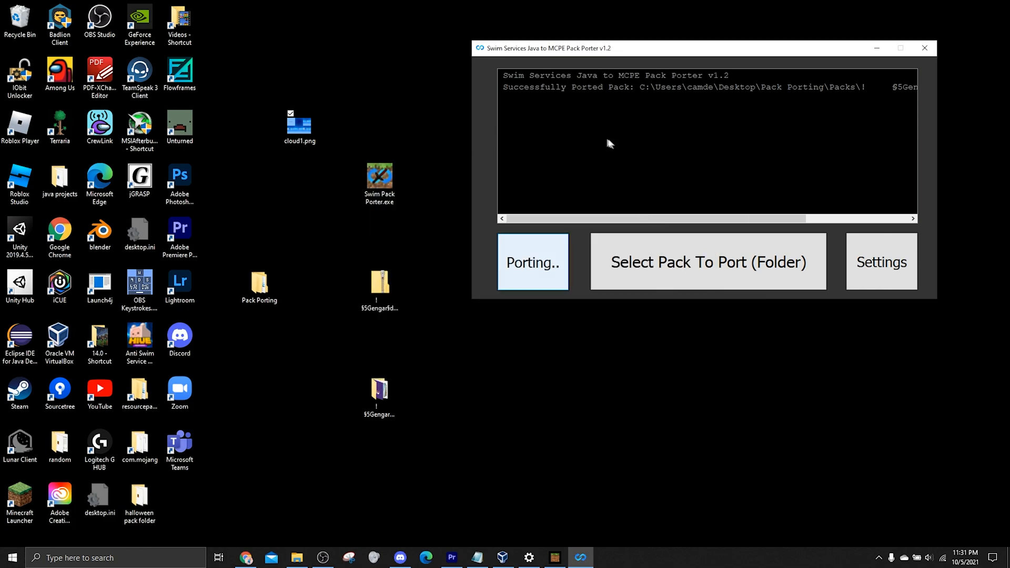
left_click(532, 262)
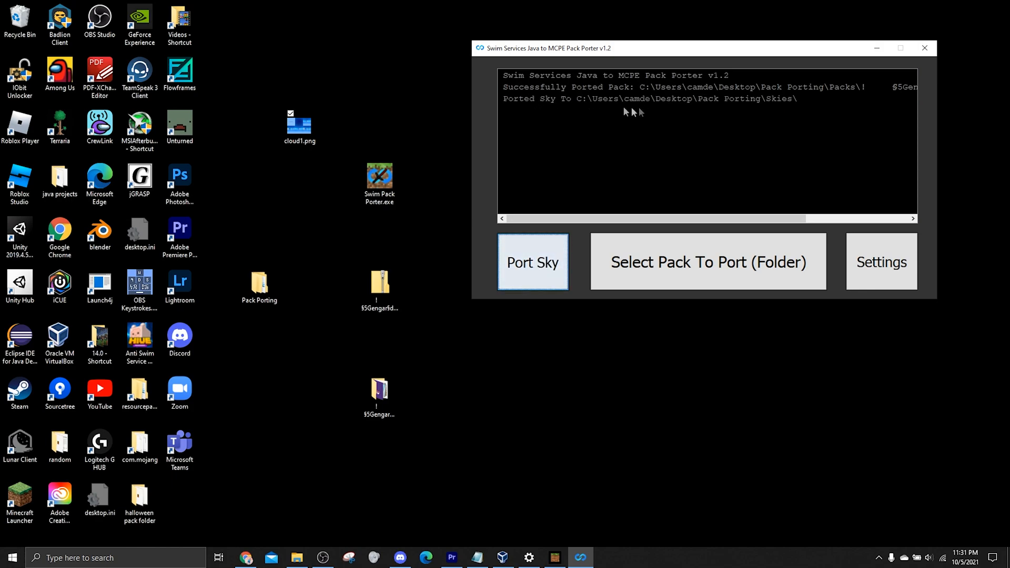
left_click(259, 283)
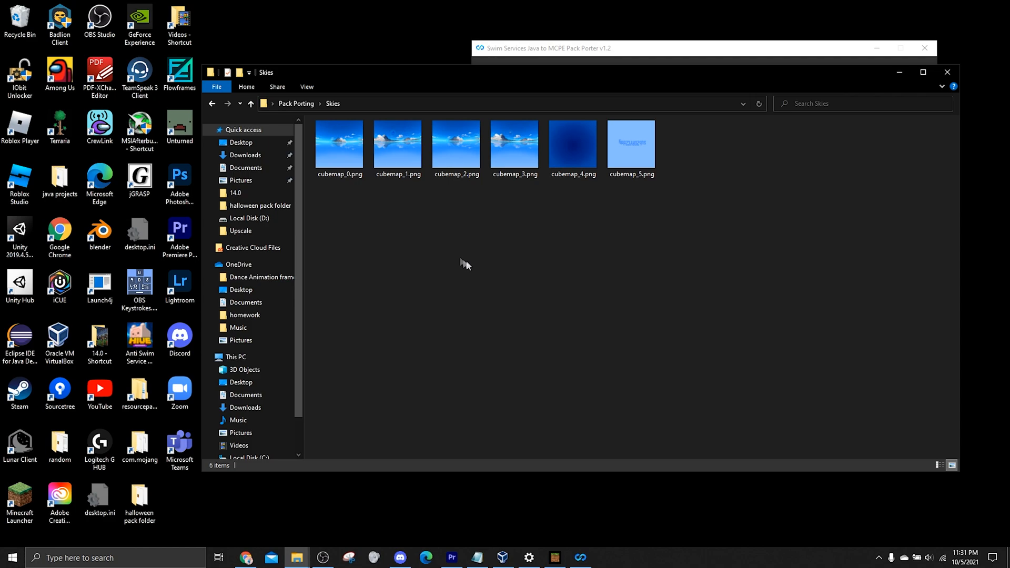
Inspect the cubemap_2.png face among the six generated cubemap PNGs
left_click(456, 148)
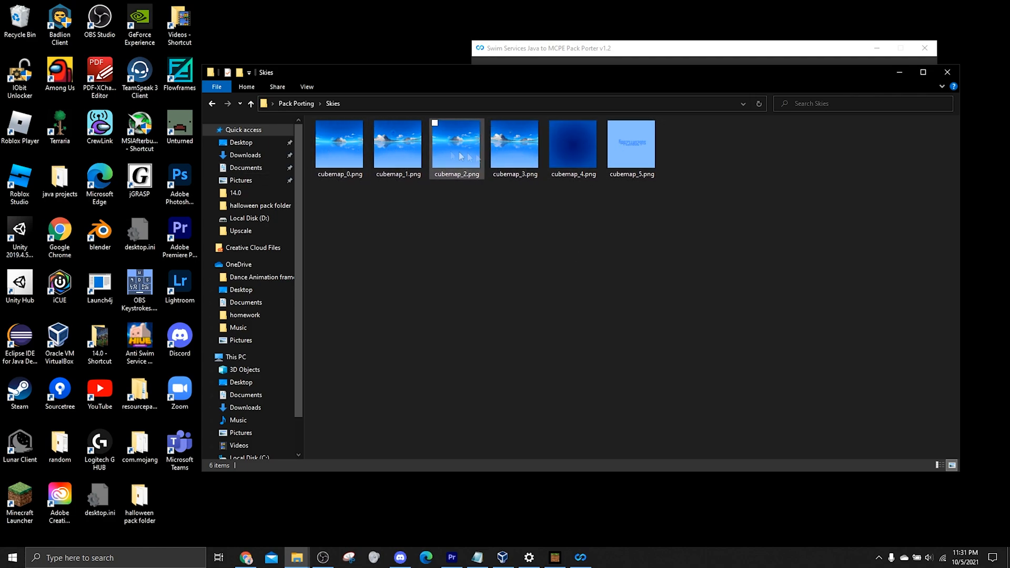